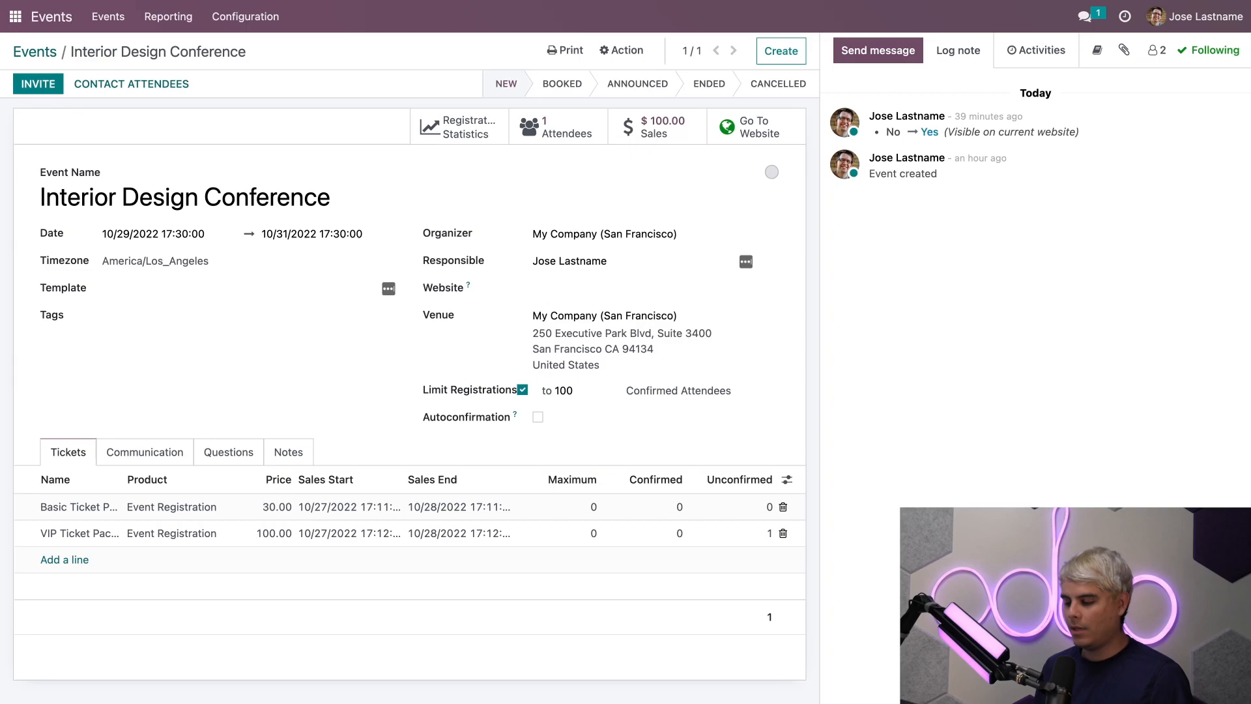
Show the Interior Design Conference's Communication schedule of confirmation and reminder mails
click(145, 453)
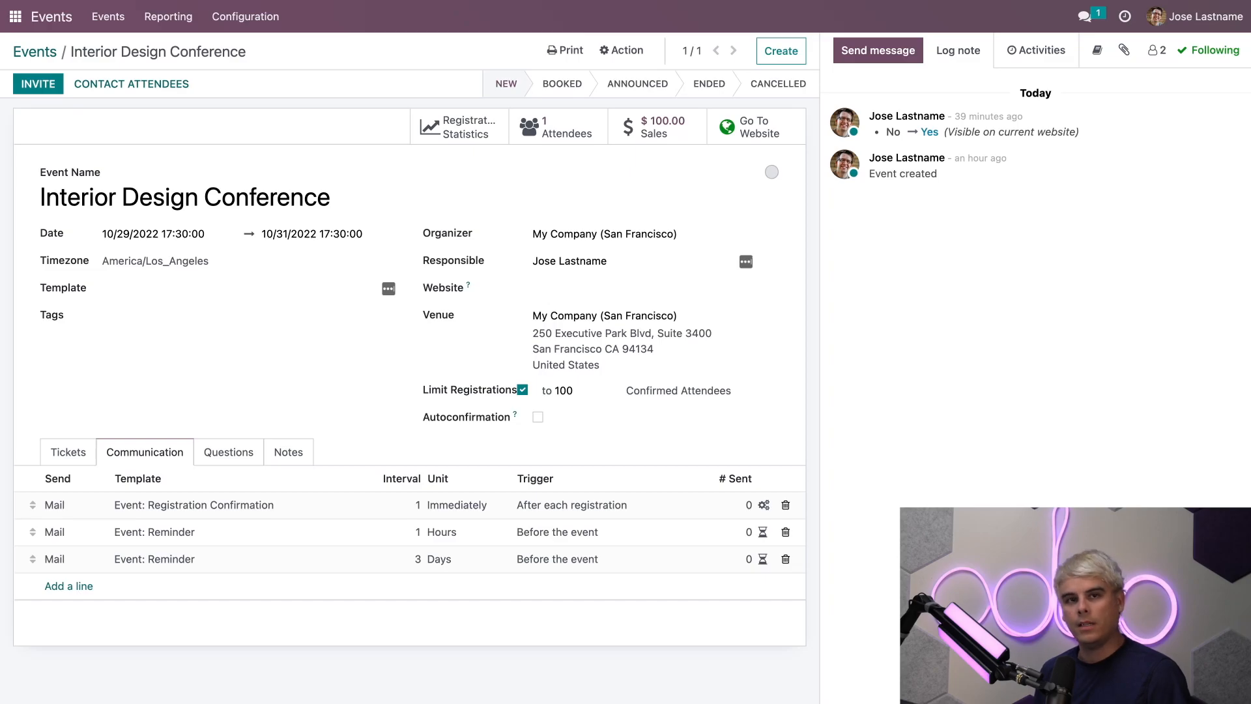
mouse_move(242, 423)
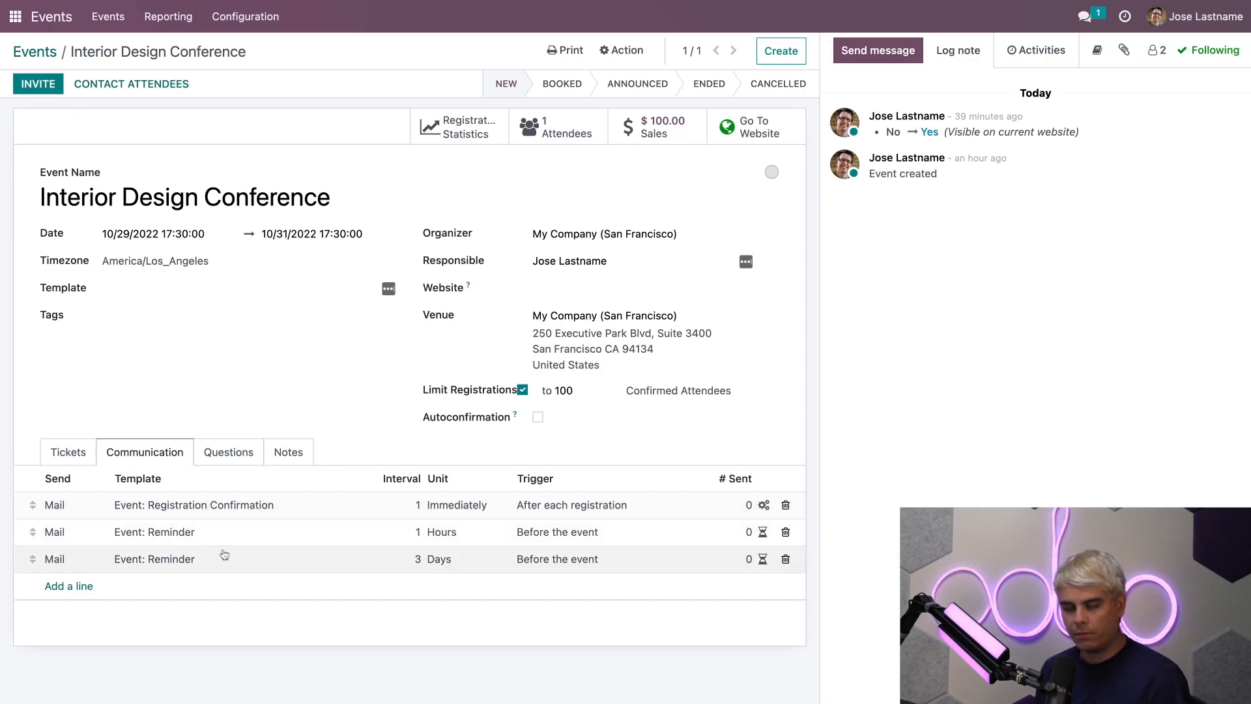
mouse_move(224, 555)
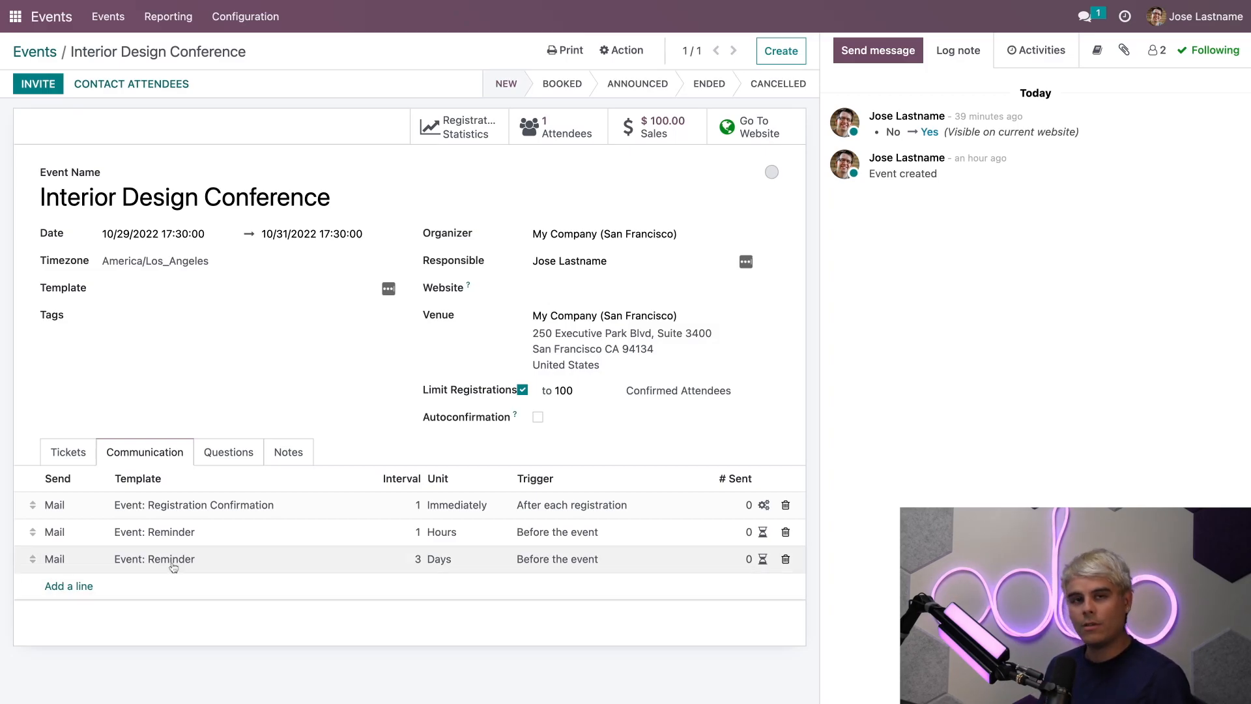
mouse_move(104, 589)
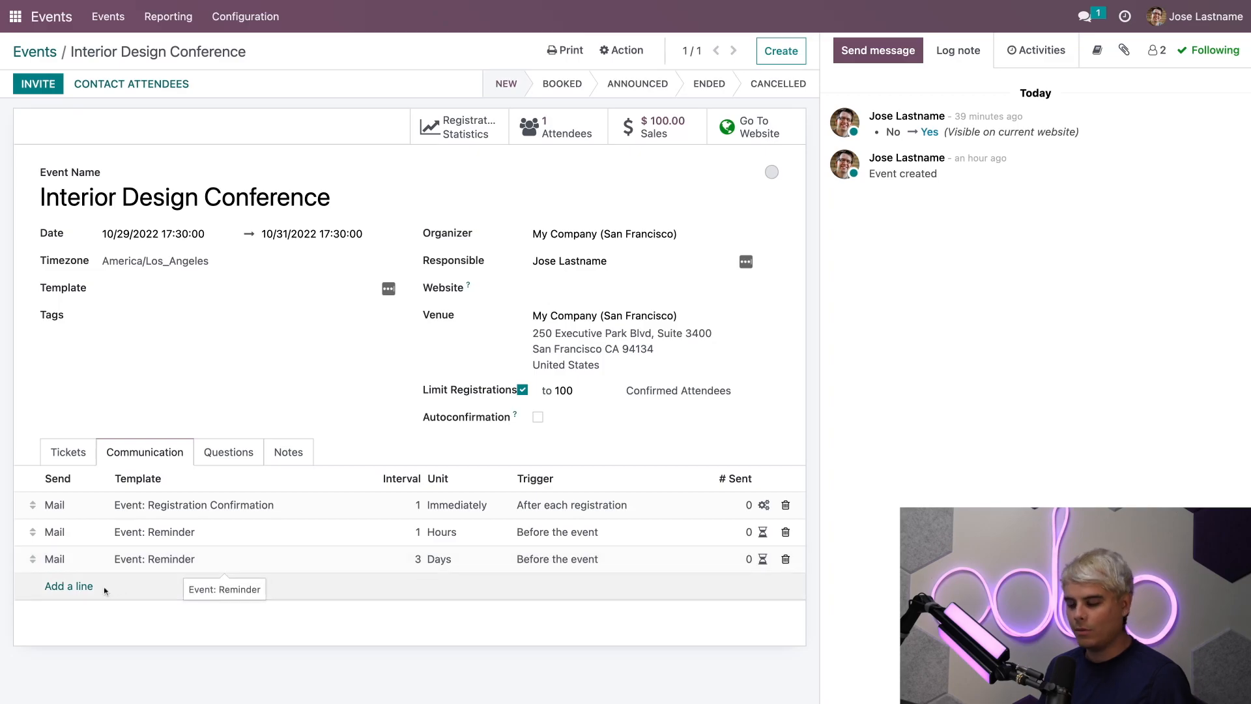
Add a fourth scheduled mail using the Registration Confirmation template
click(69, 585)
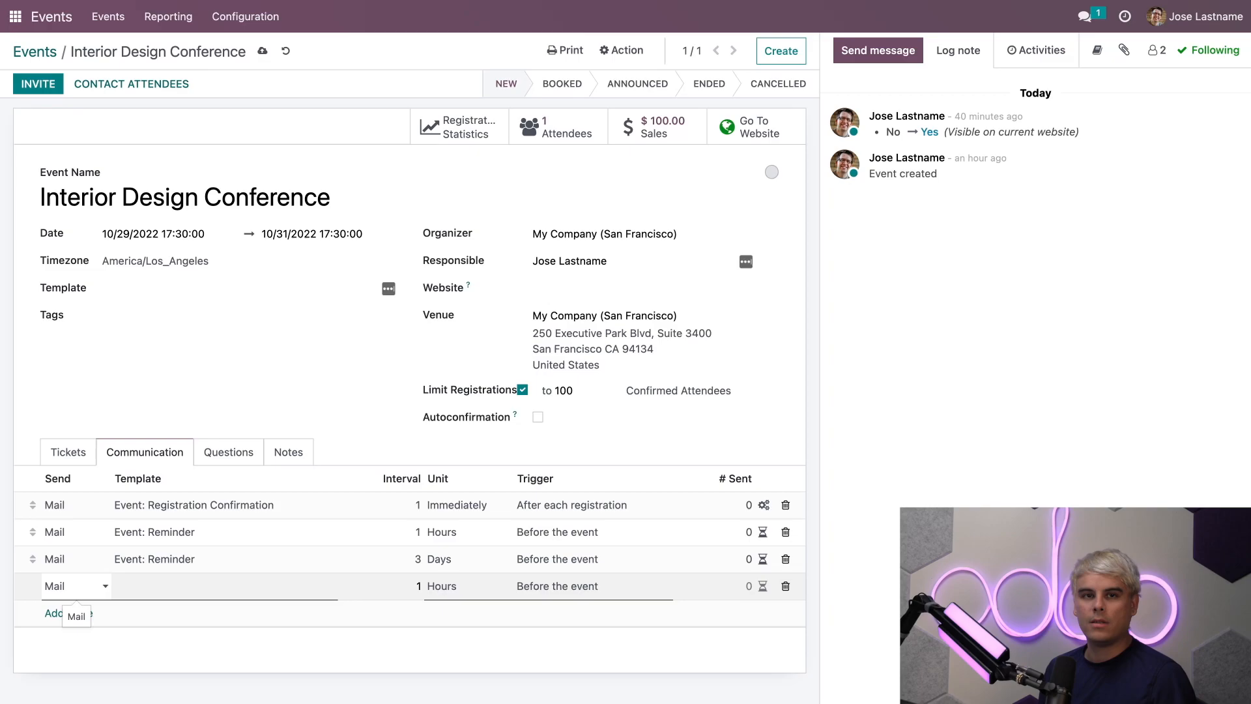
mouse_move(407, 605)
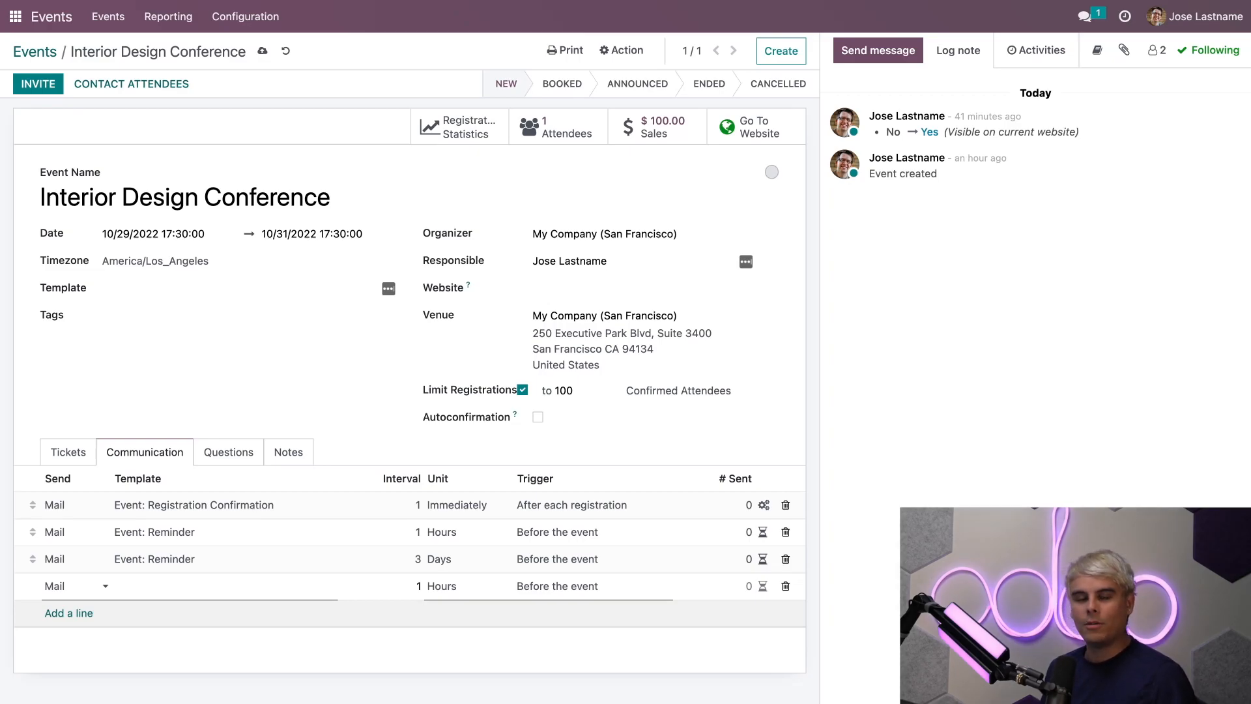
mouse_move(392, 609)
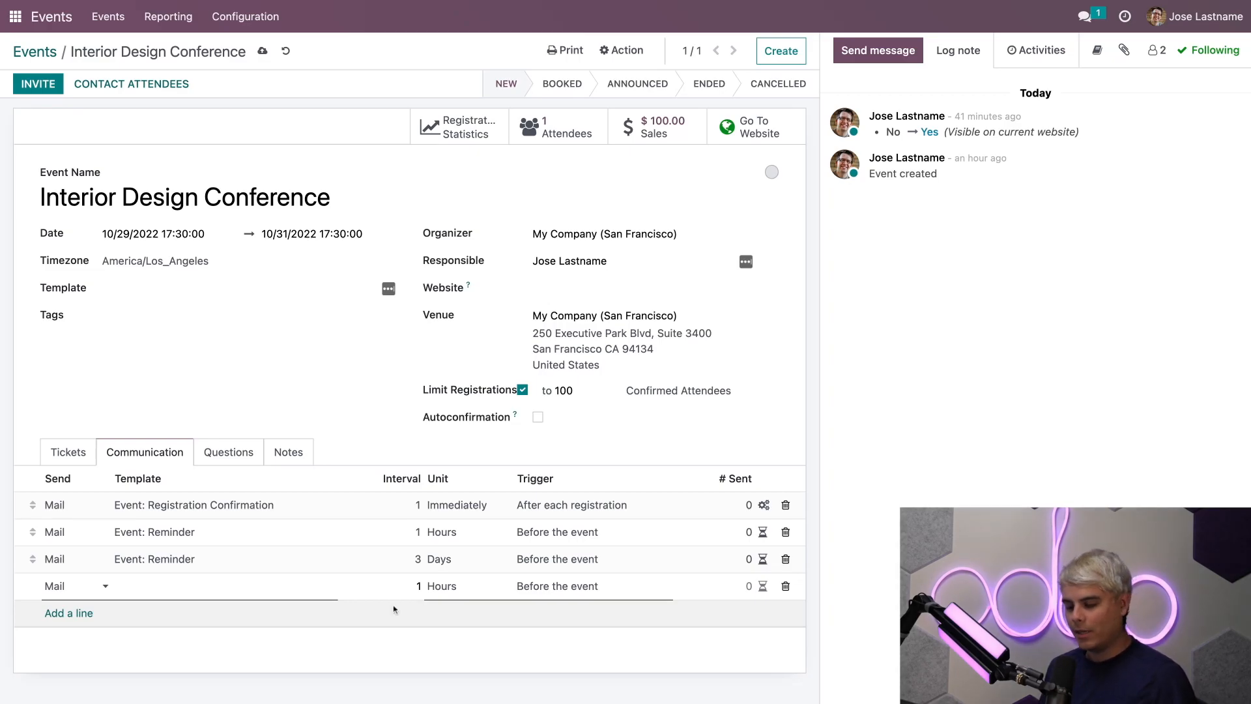
click(200, 585)
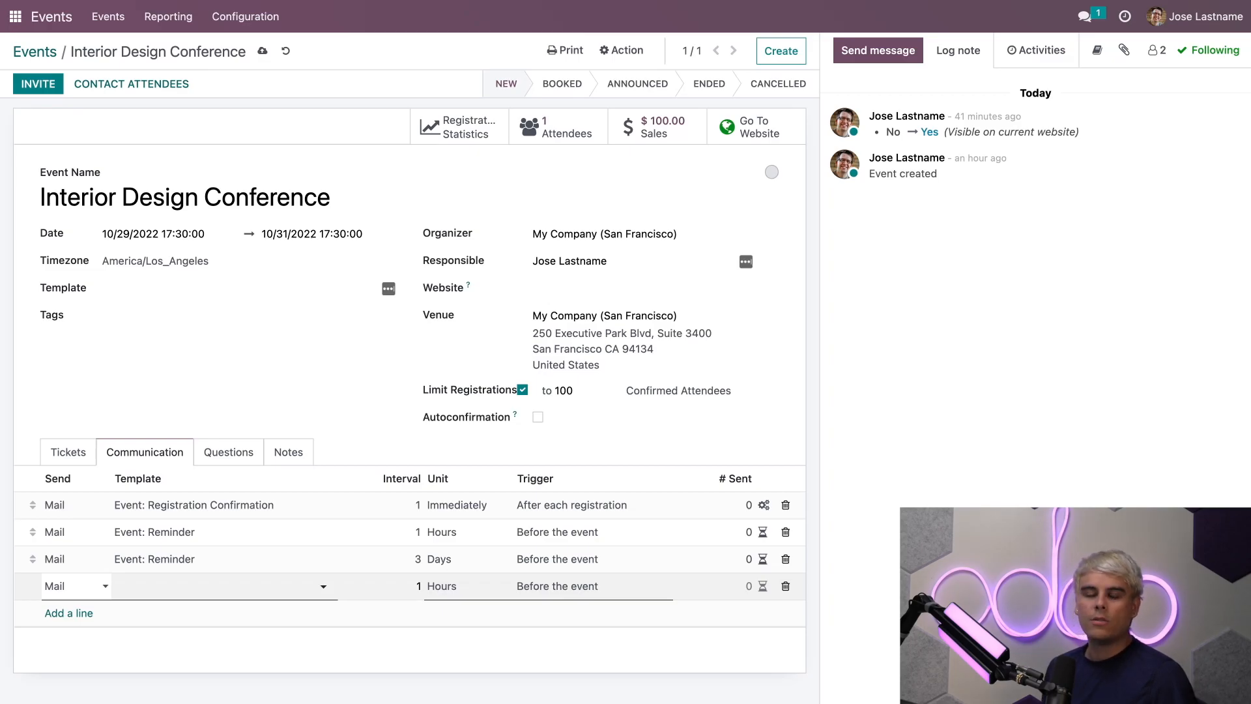
click(215, 585)
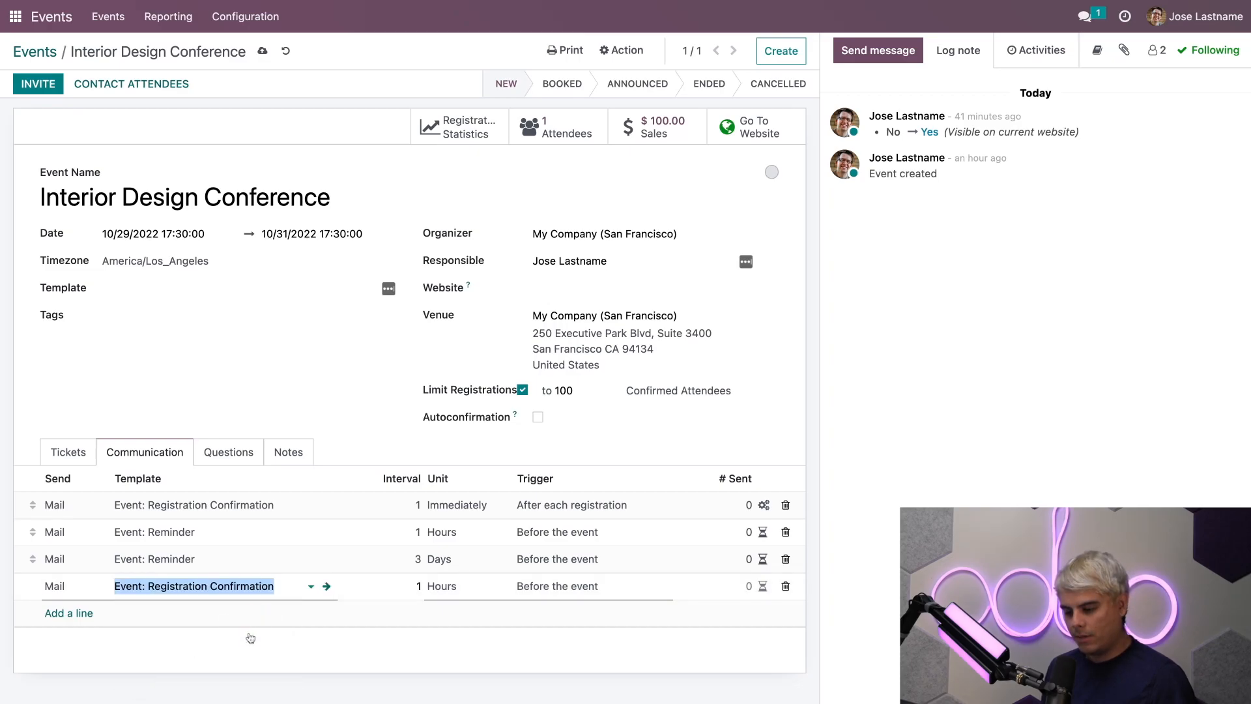
Trigger the new mail immediately after each registration, save the event, and go to its attendees
click(557, 584)
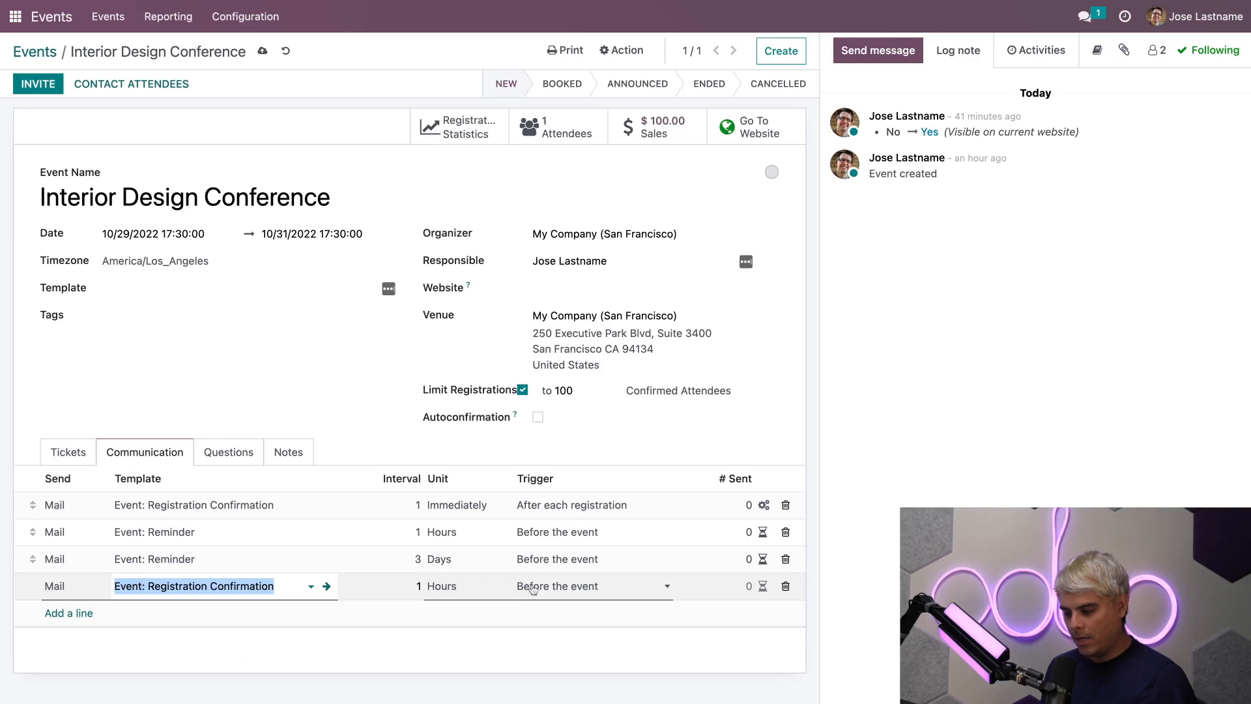
click(456, 585)
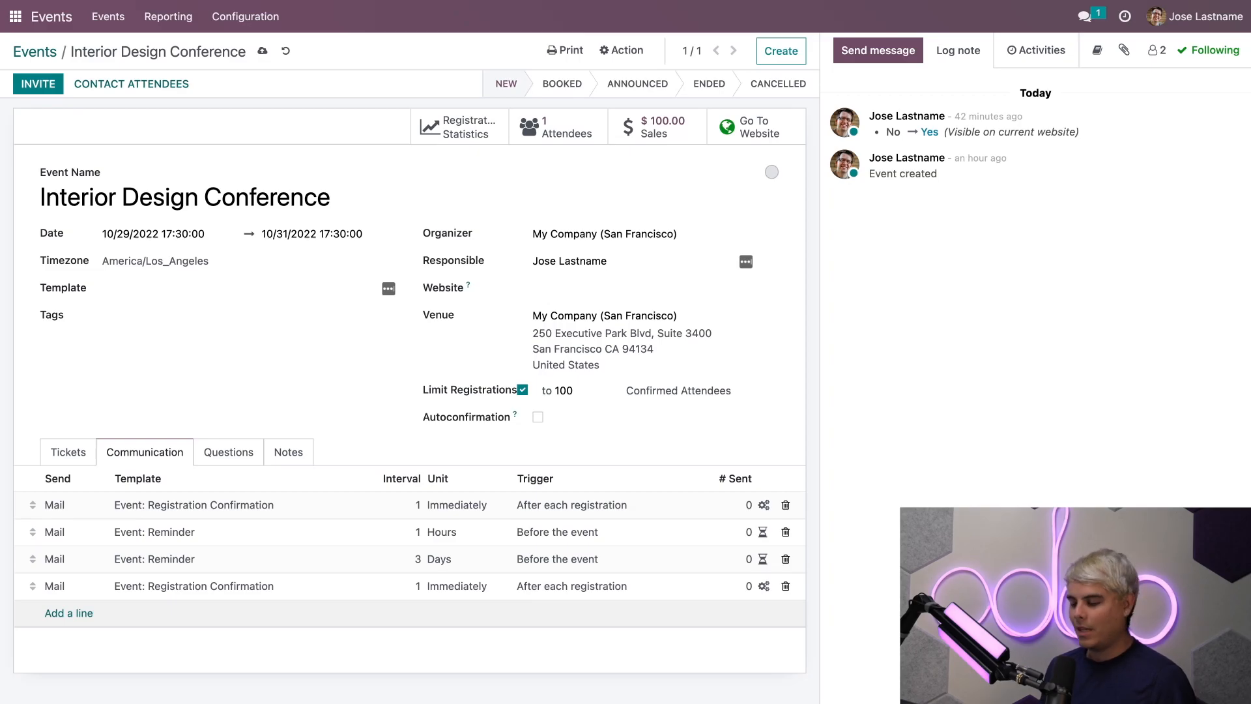
click(638, 289)
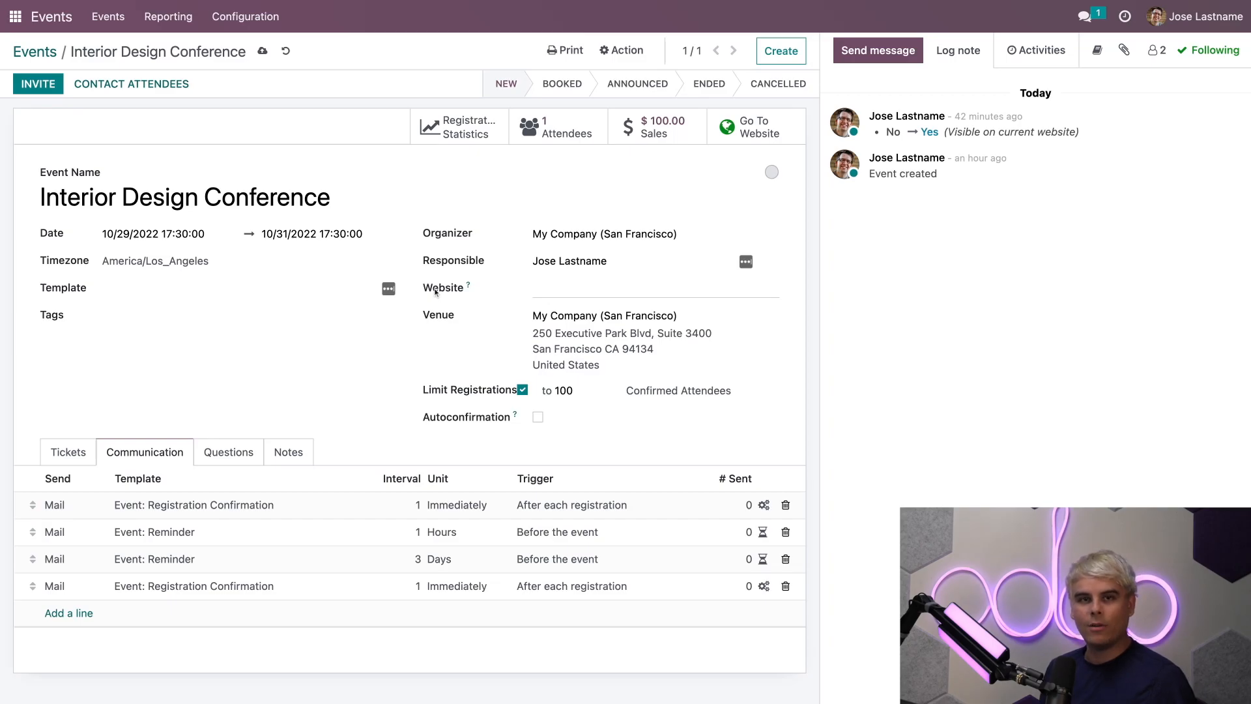
mouse_move(559, 128)
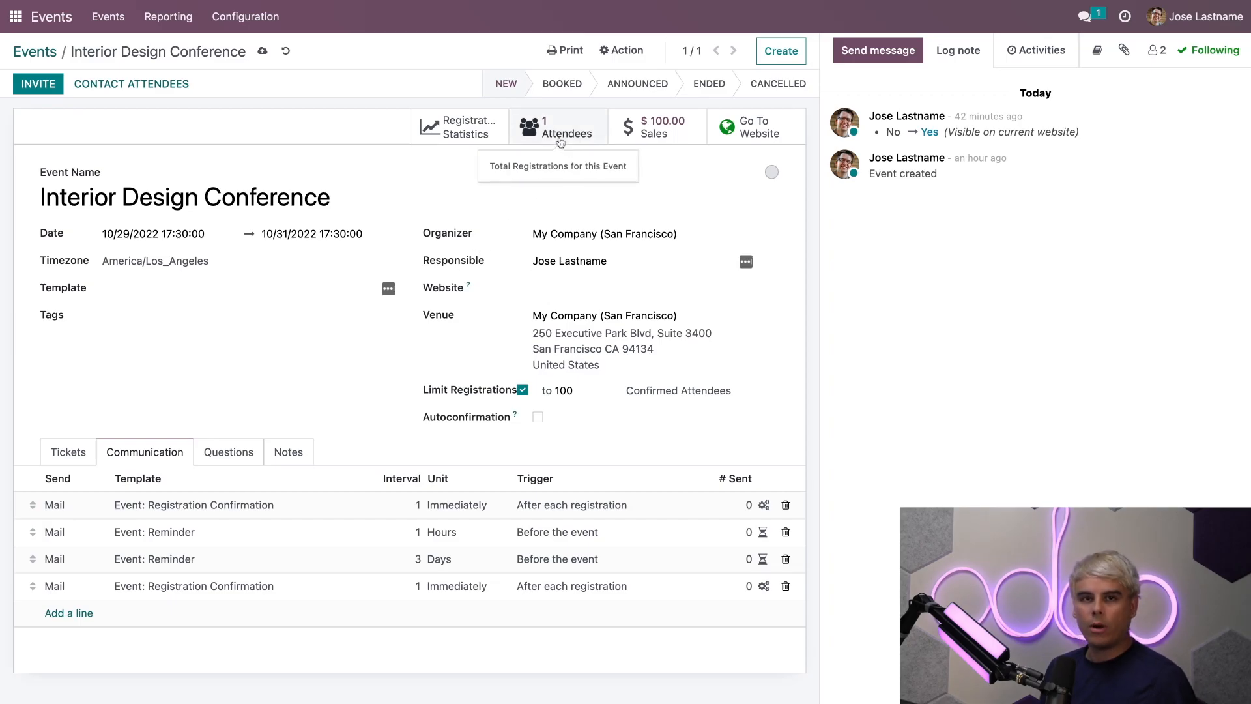
click(559, 126)
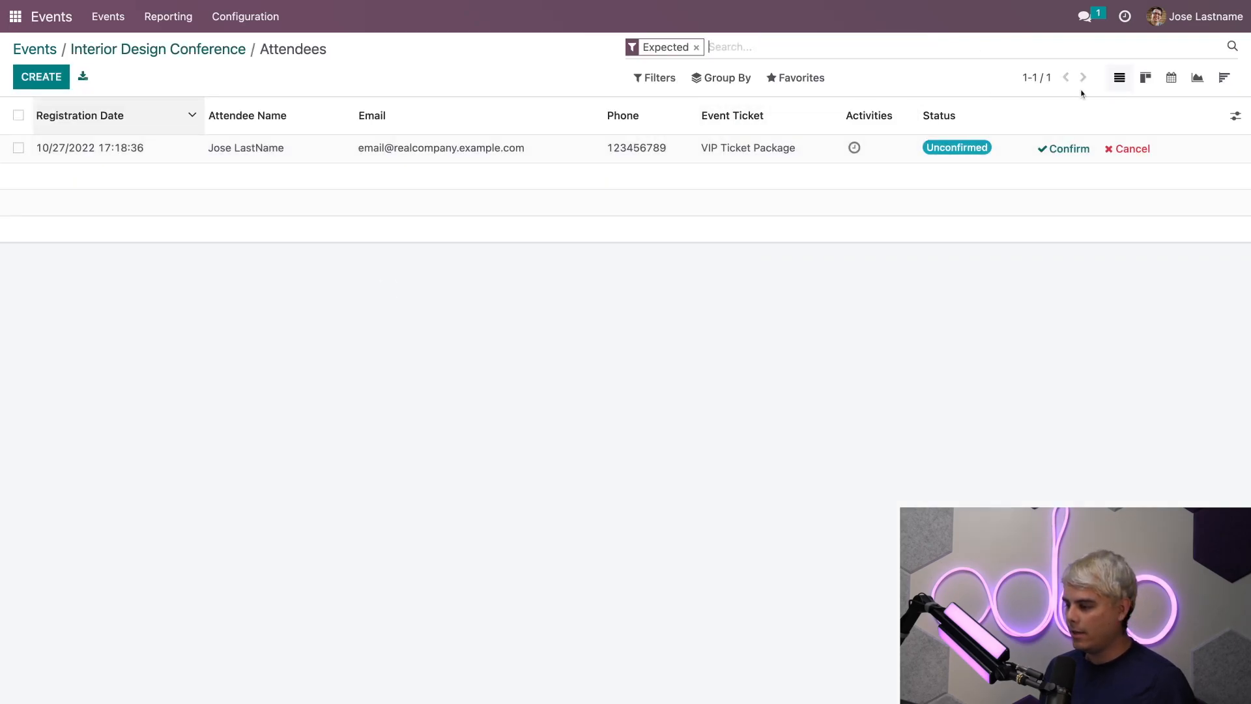
Switch the attendee registrations between kanban cards and list, ending on cards
click(1146, 77)
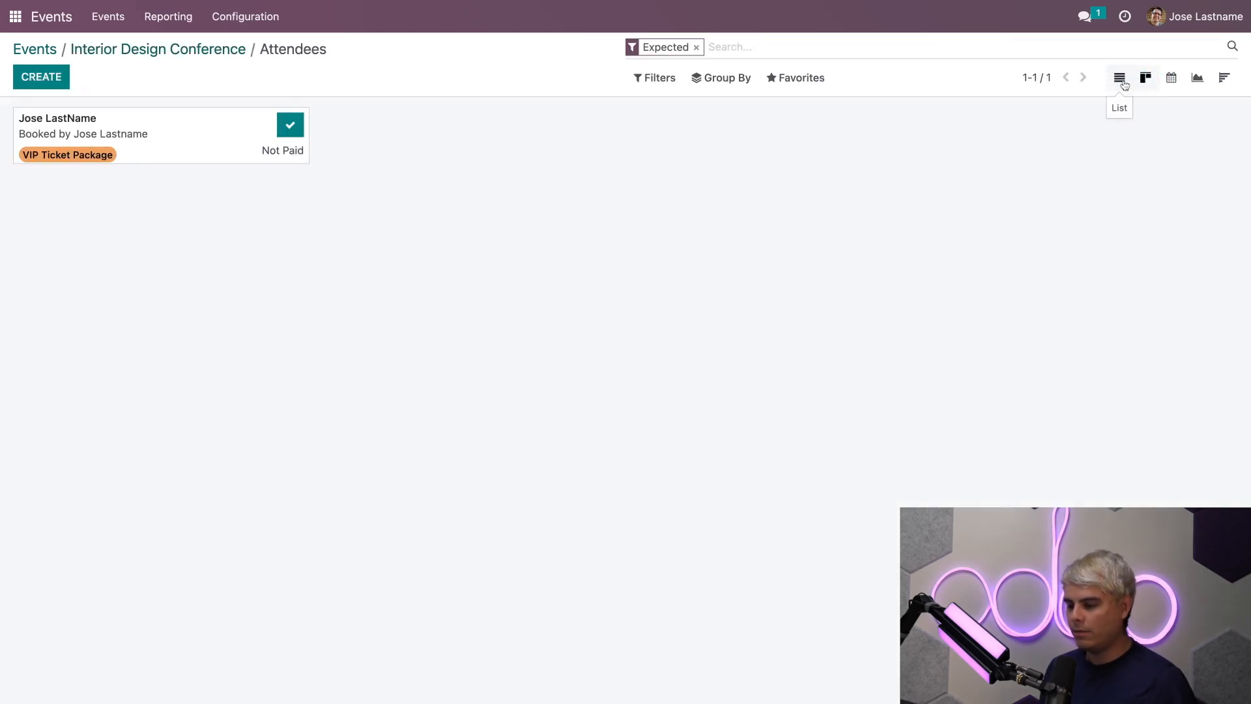
click(1118, 77)
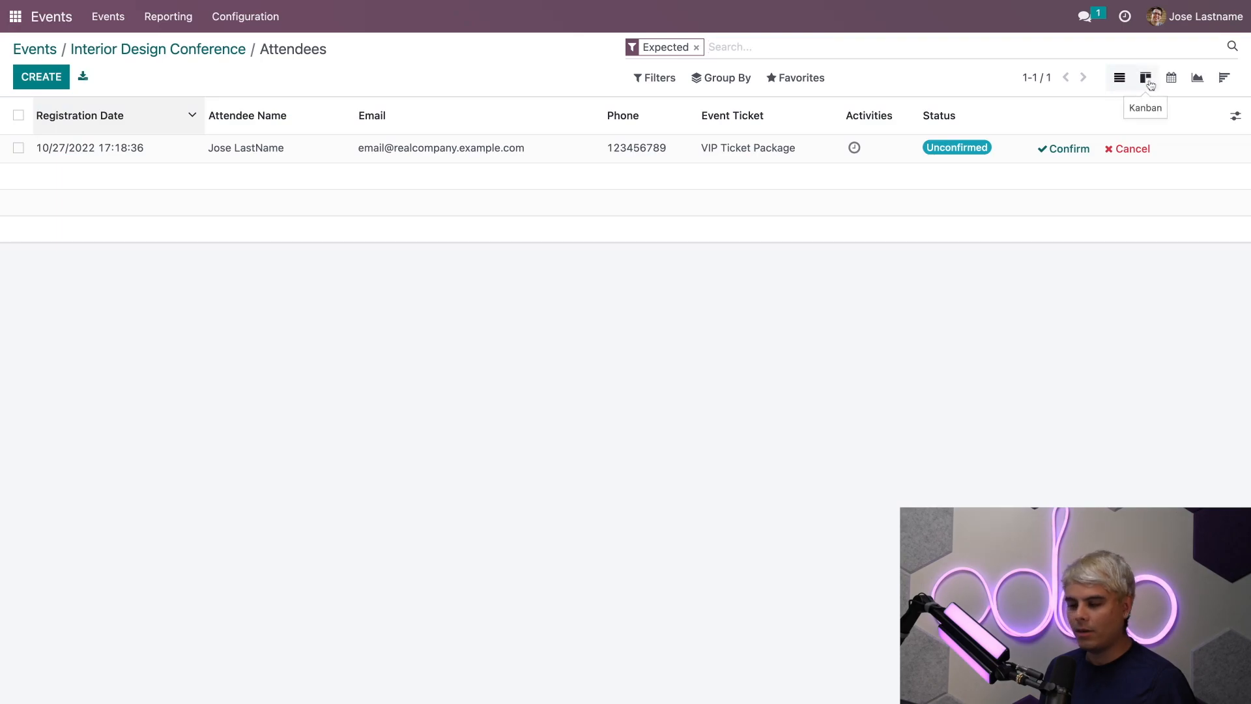
click(1145, 77)
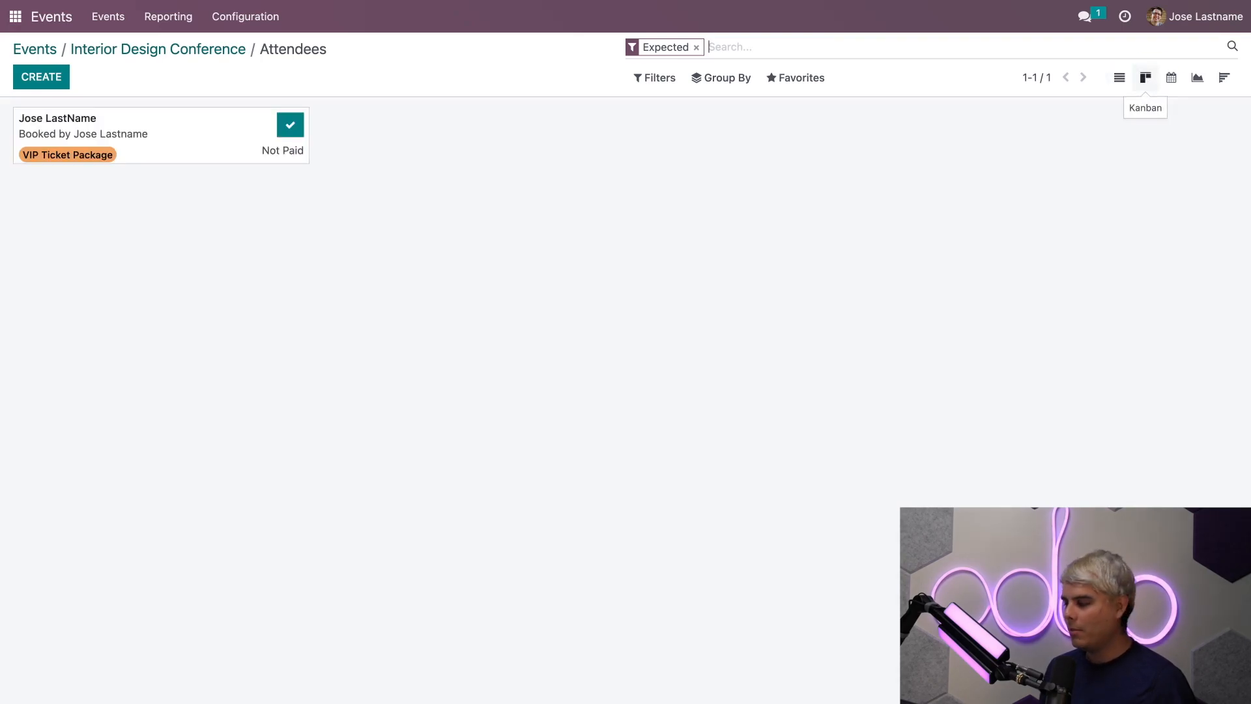
mouse_move(875, 221)
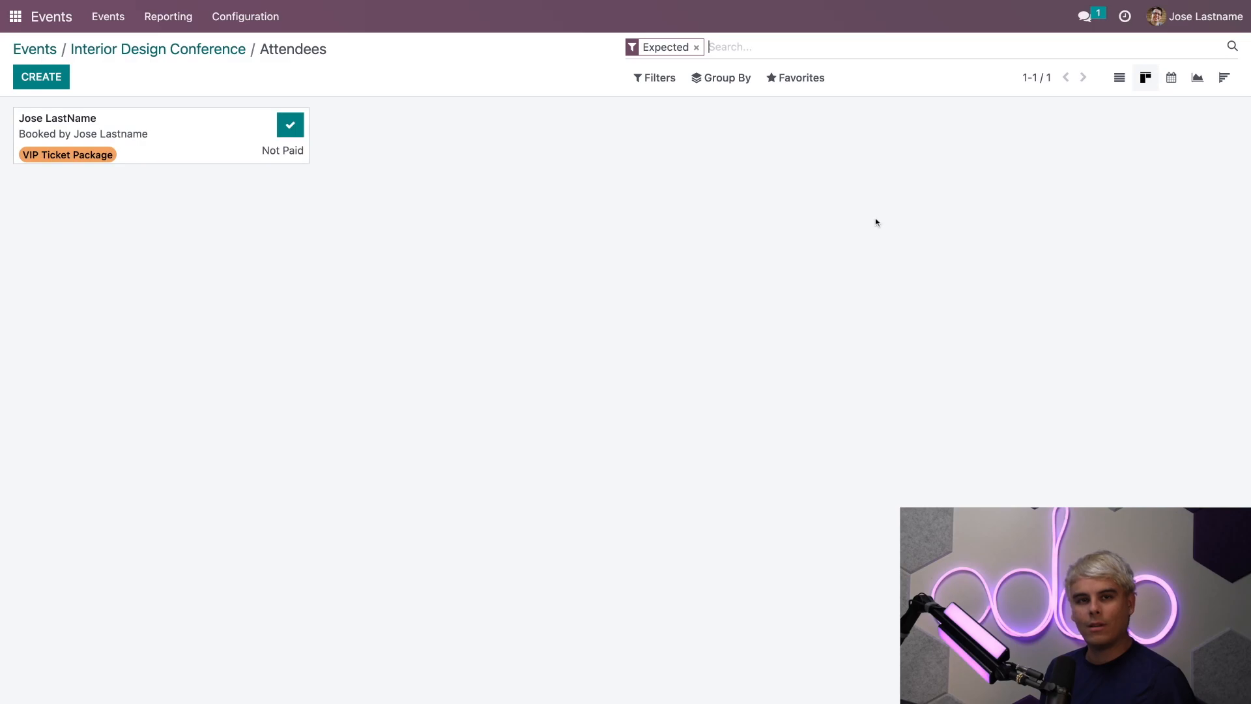
mouse_move(324, 244)
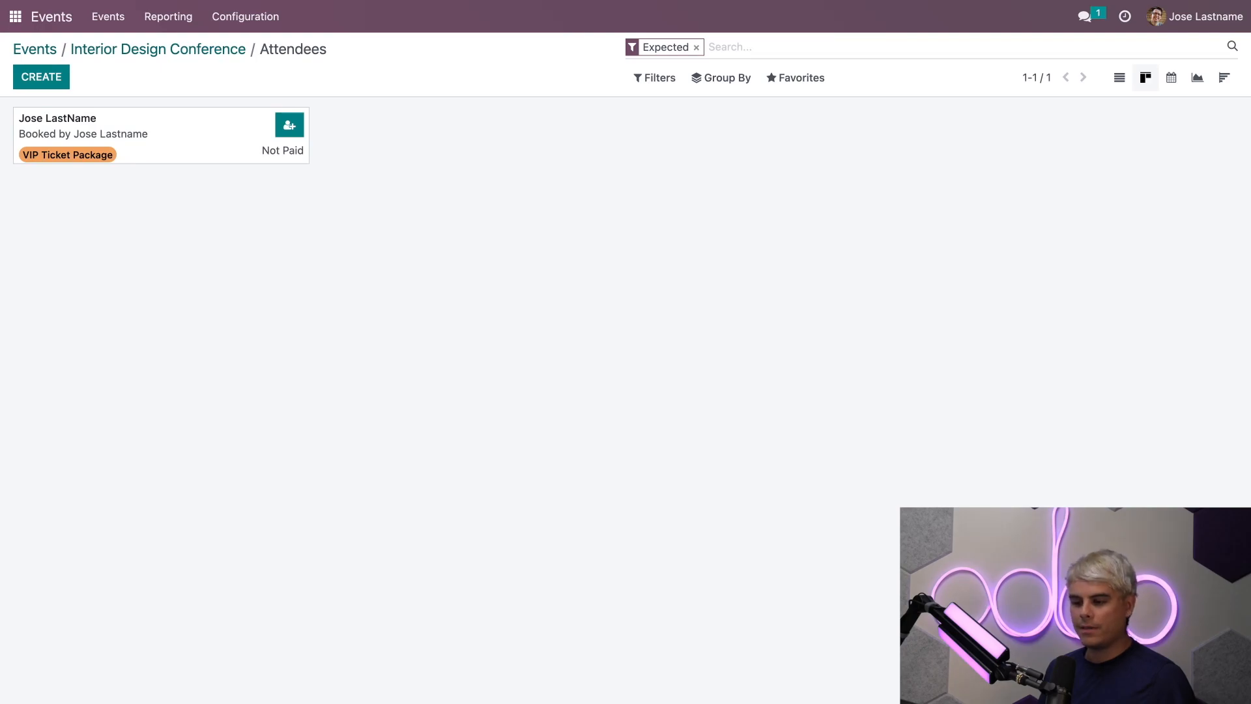
mouse_move(437, 184)
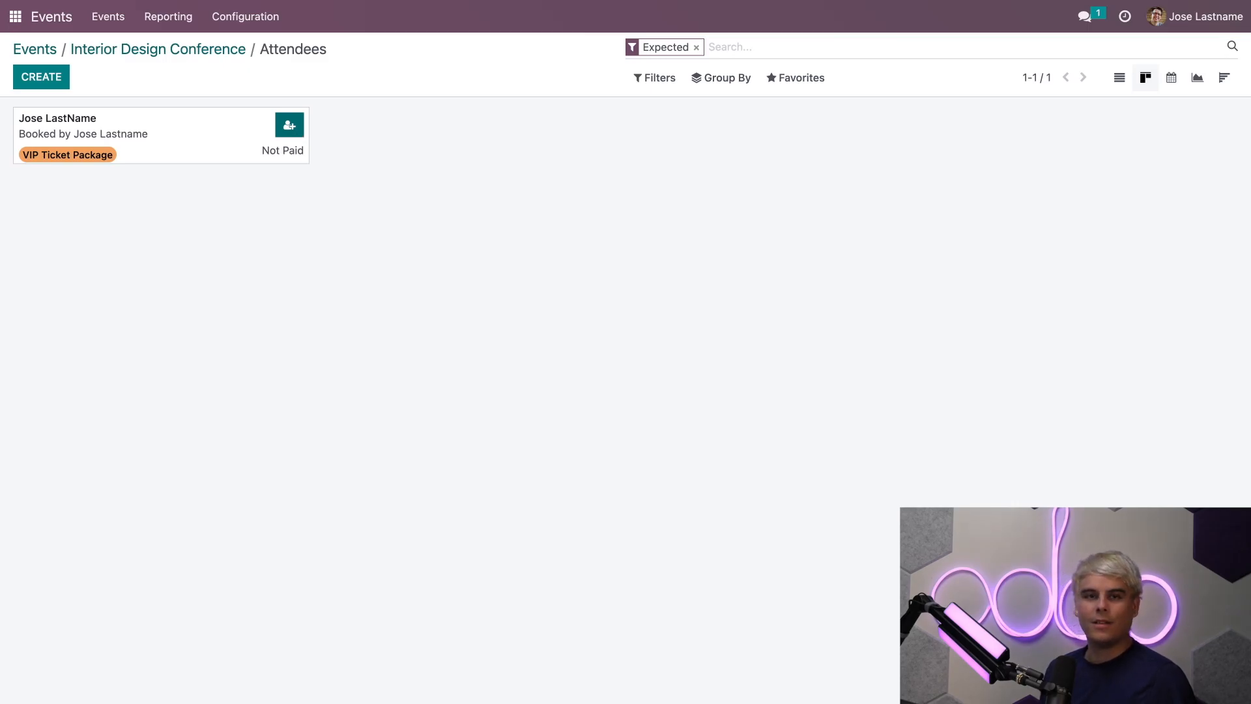
mouse_move(237, 140)
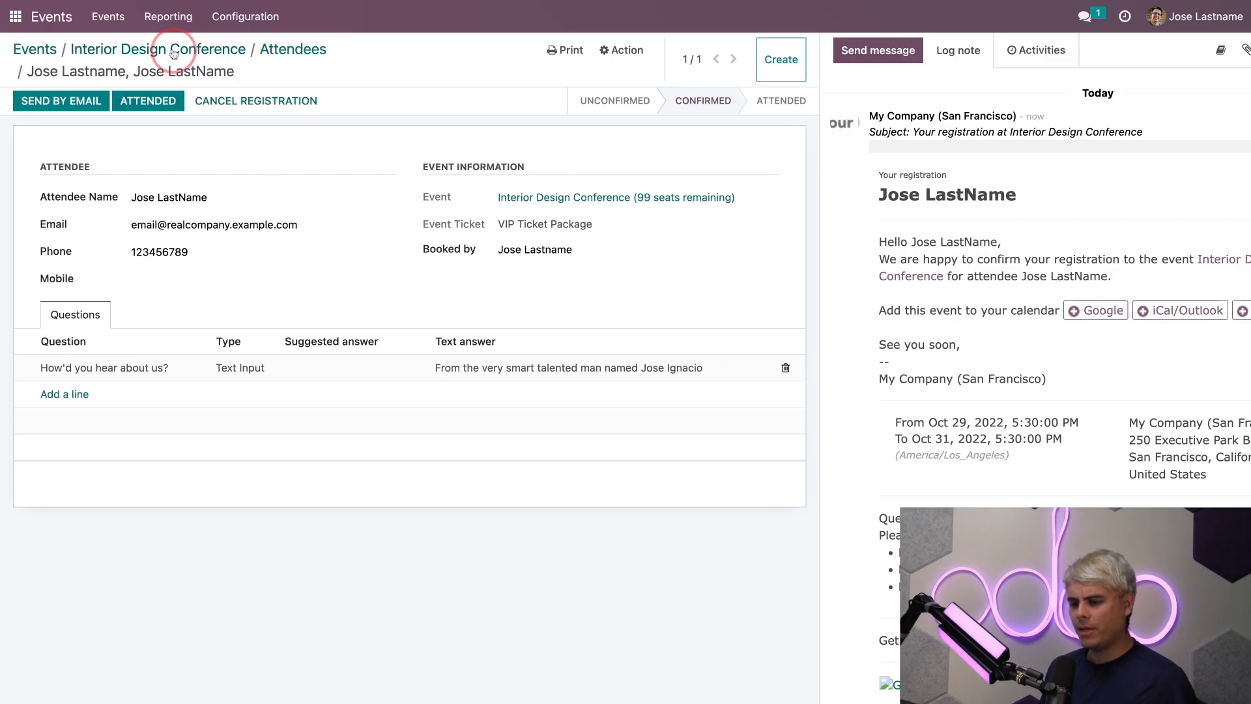
Back on the conference form, switch on Autoconfirmation of registrations
click(168, 48)
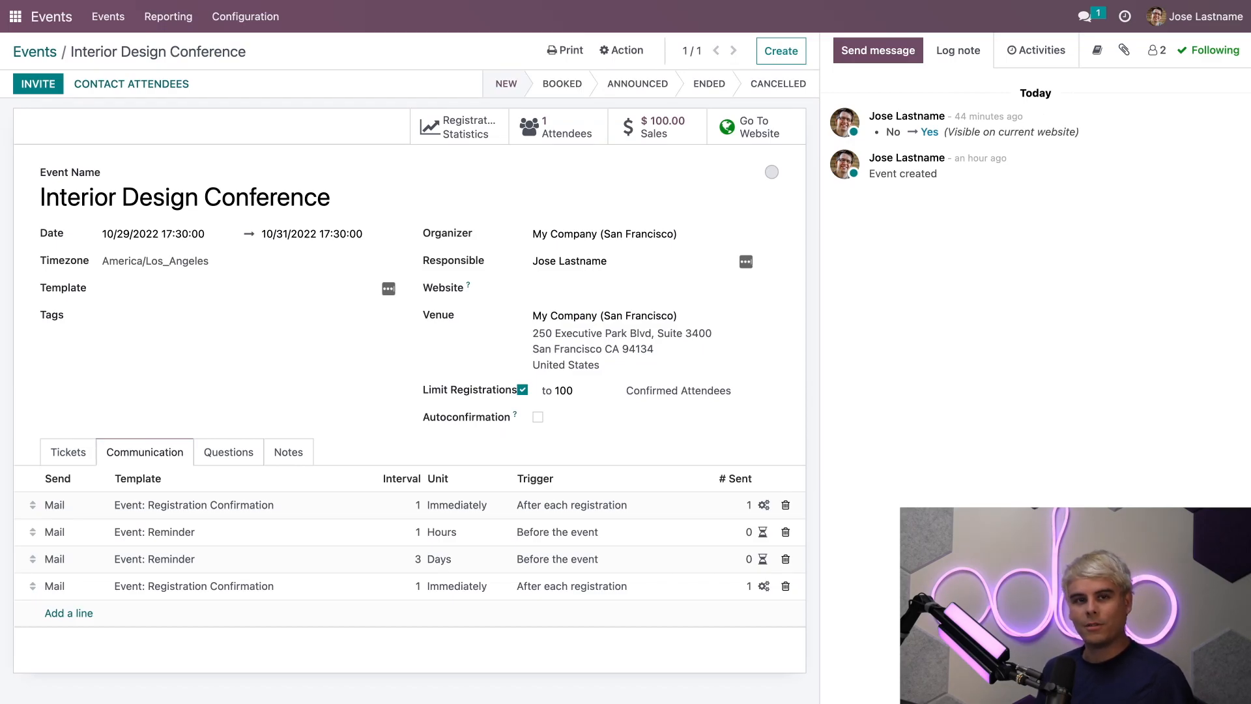
mouse_move(170, 137)
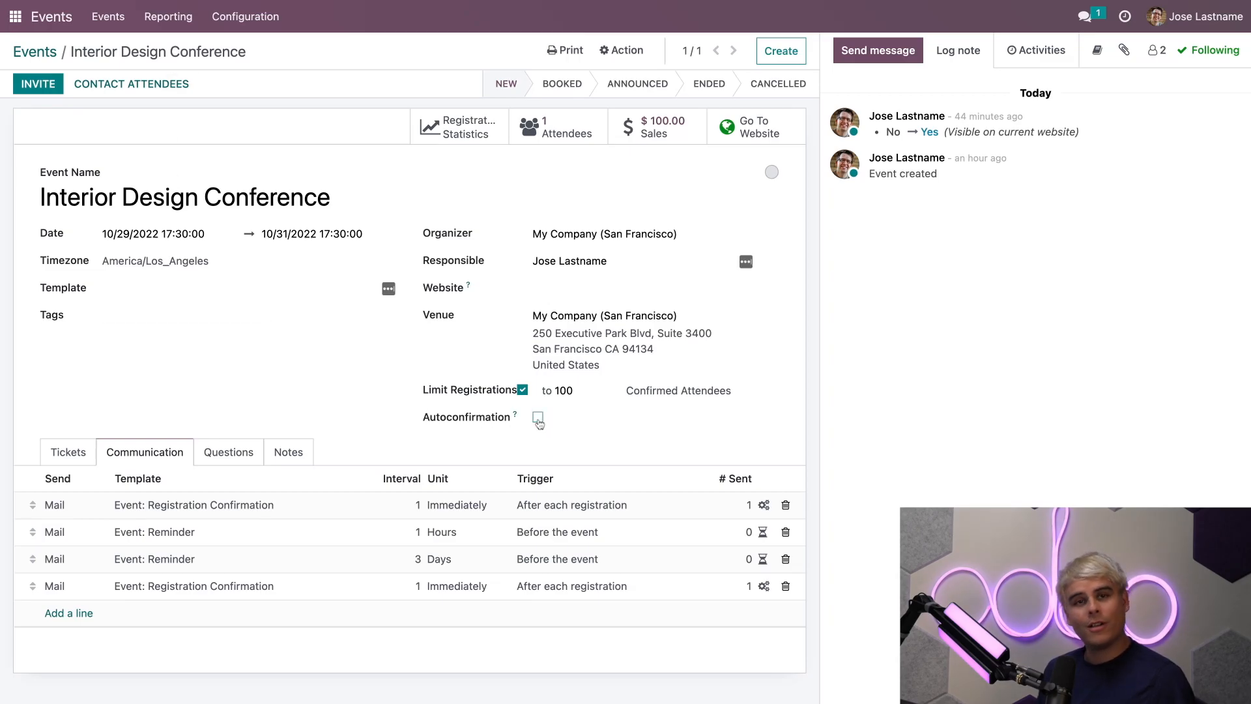
click(537, 417)
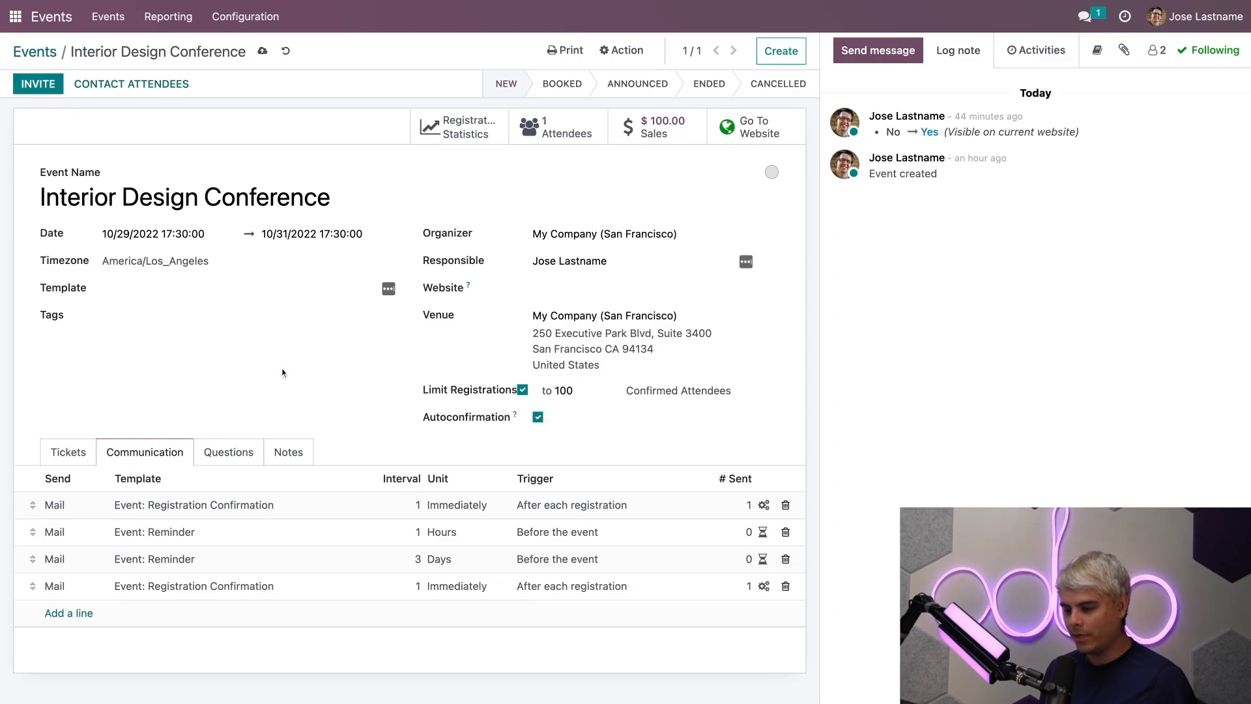
mouse_move(262, 51)
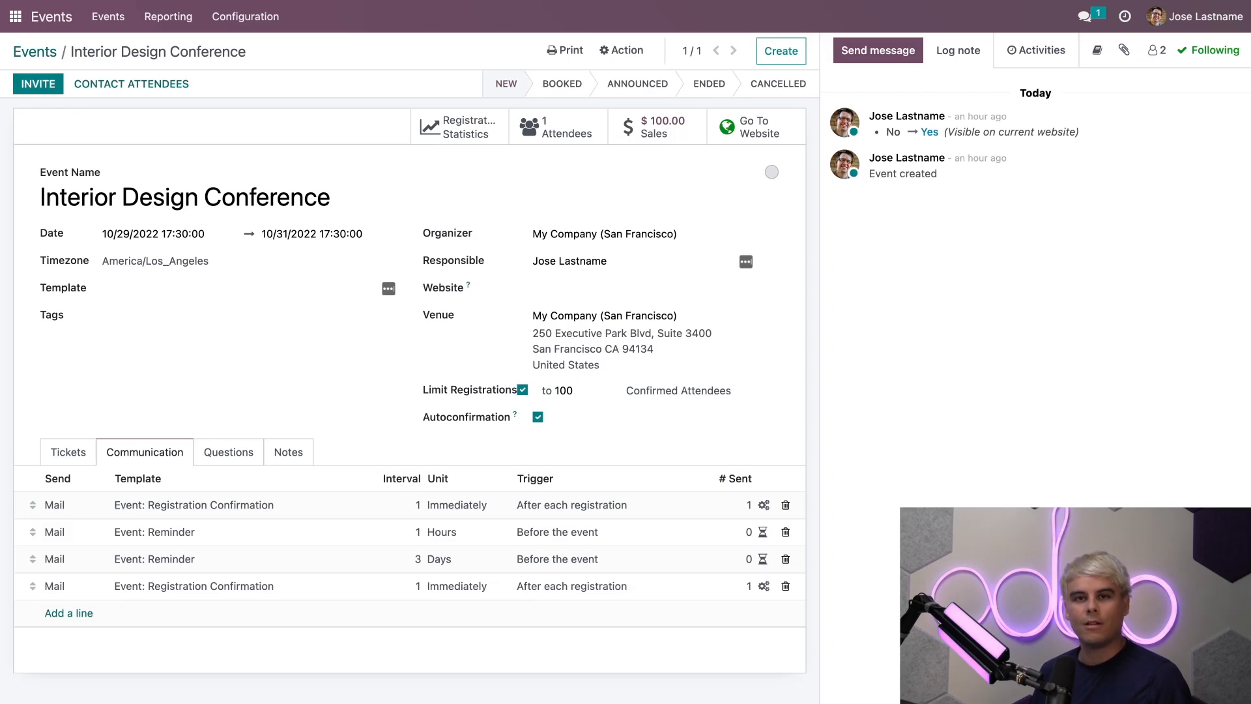
mouse_move(463, 185)
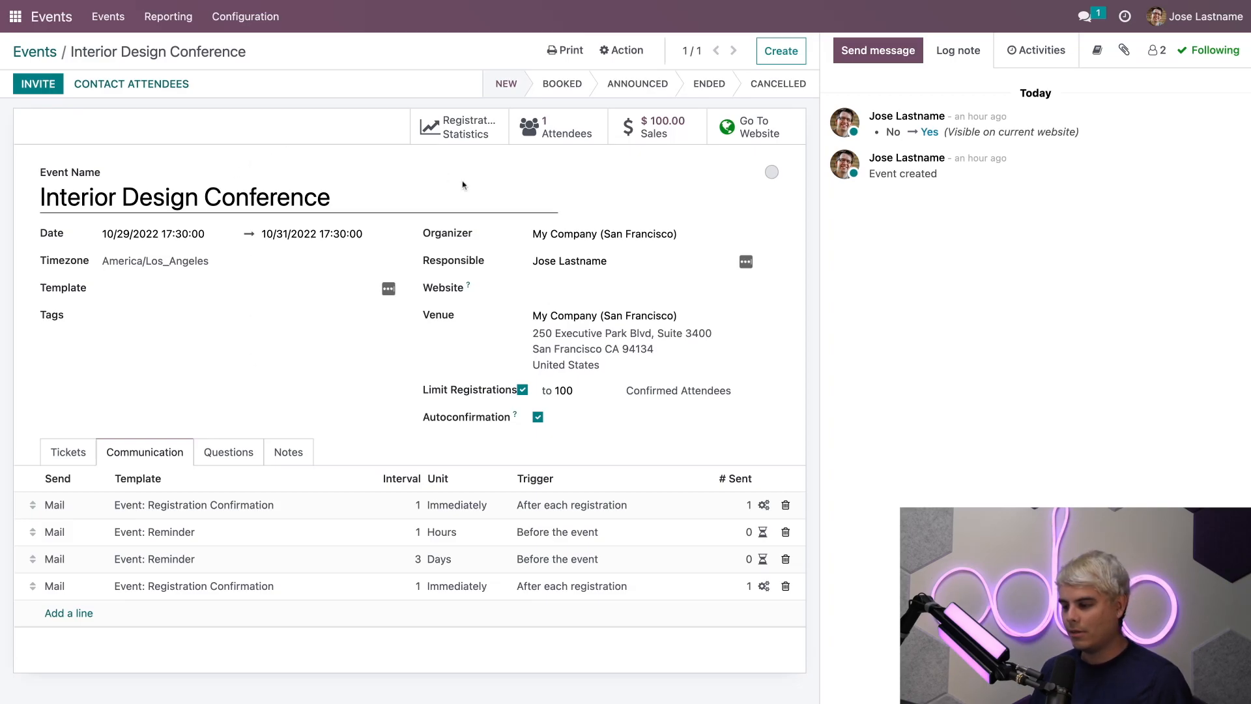
Register attendee 'Sample' with a Basic Ticket Package, confirm it, and return to the attendee list
click(558, 126)
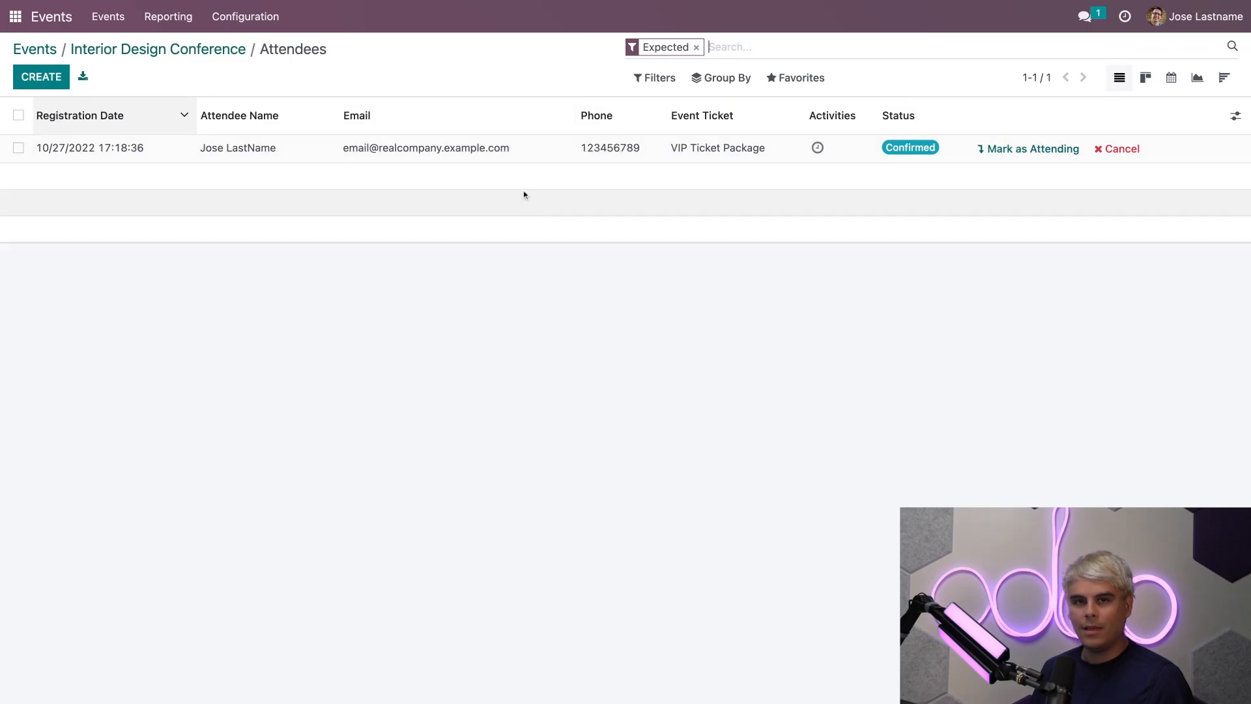
click(40, 77)
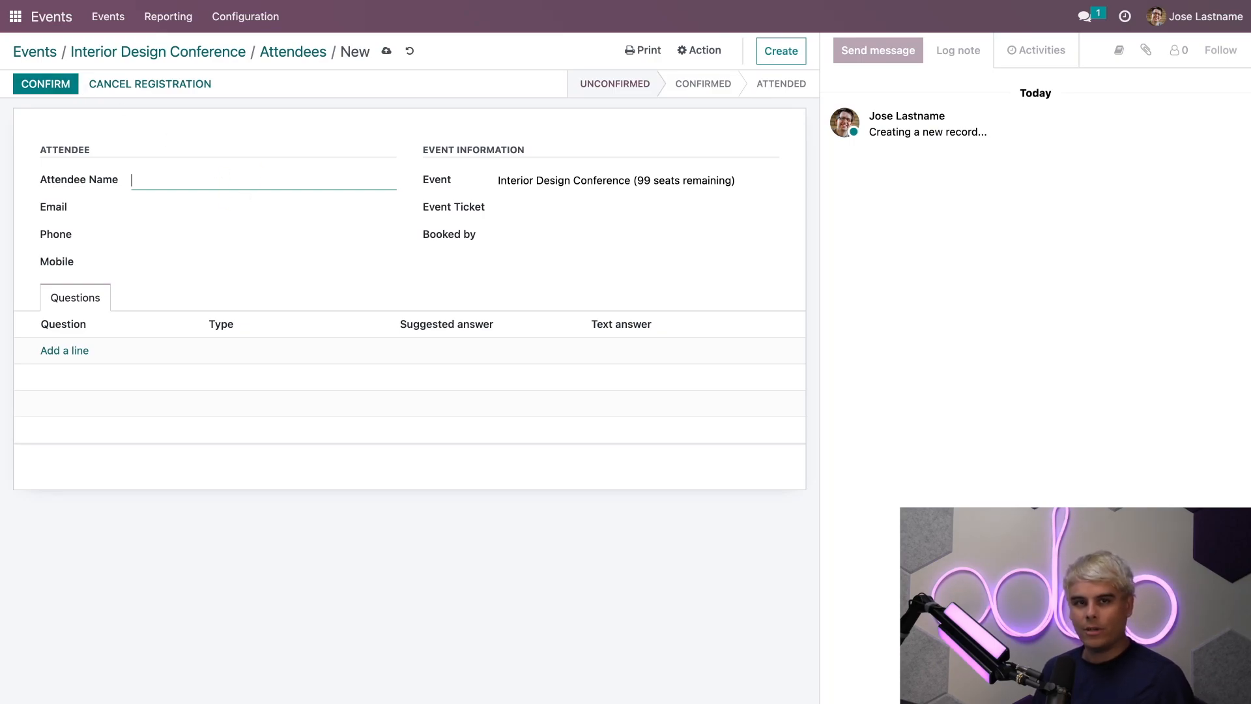
text(Sample Person)
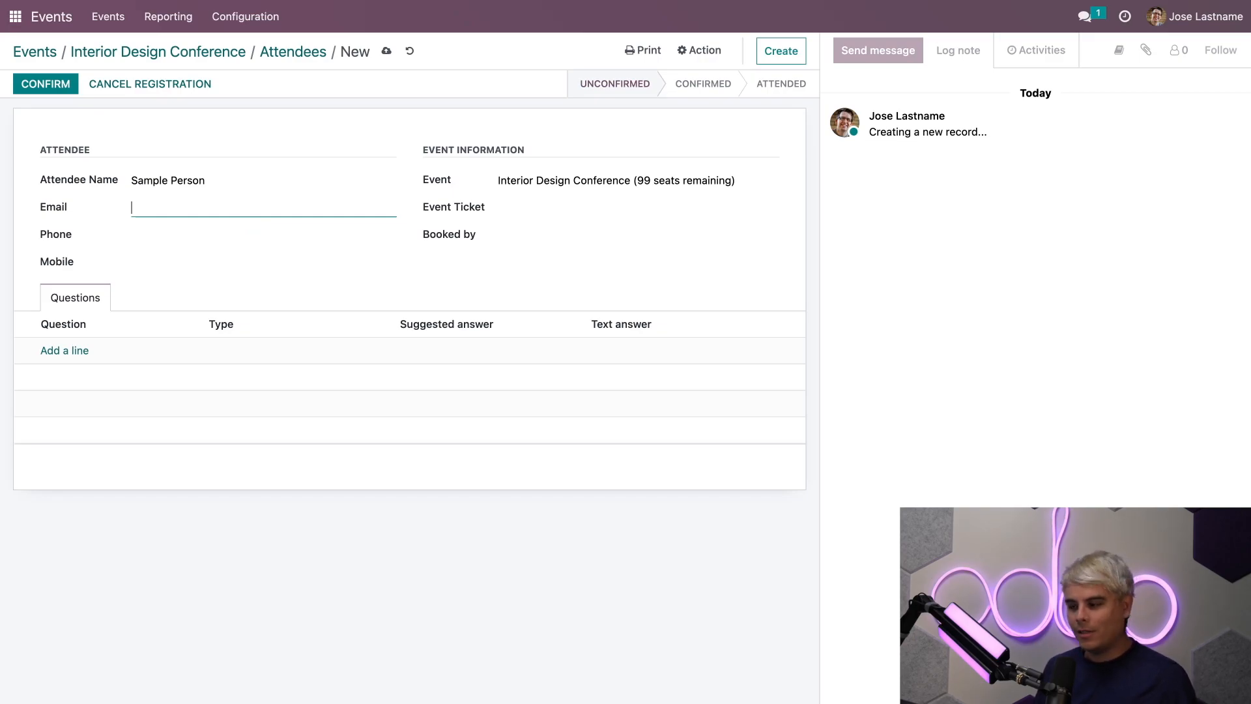
click(634, 207)
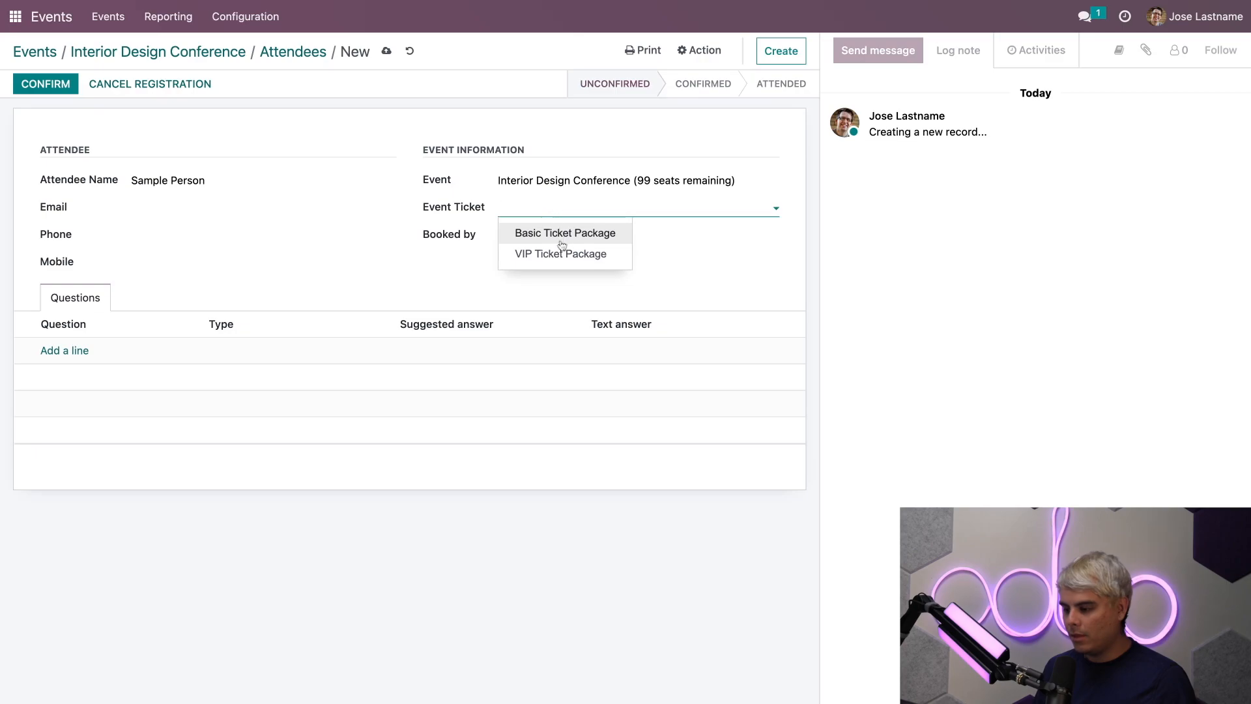
click(564, 232)
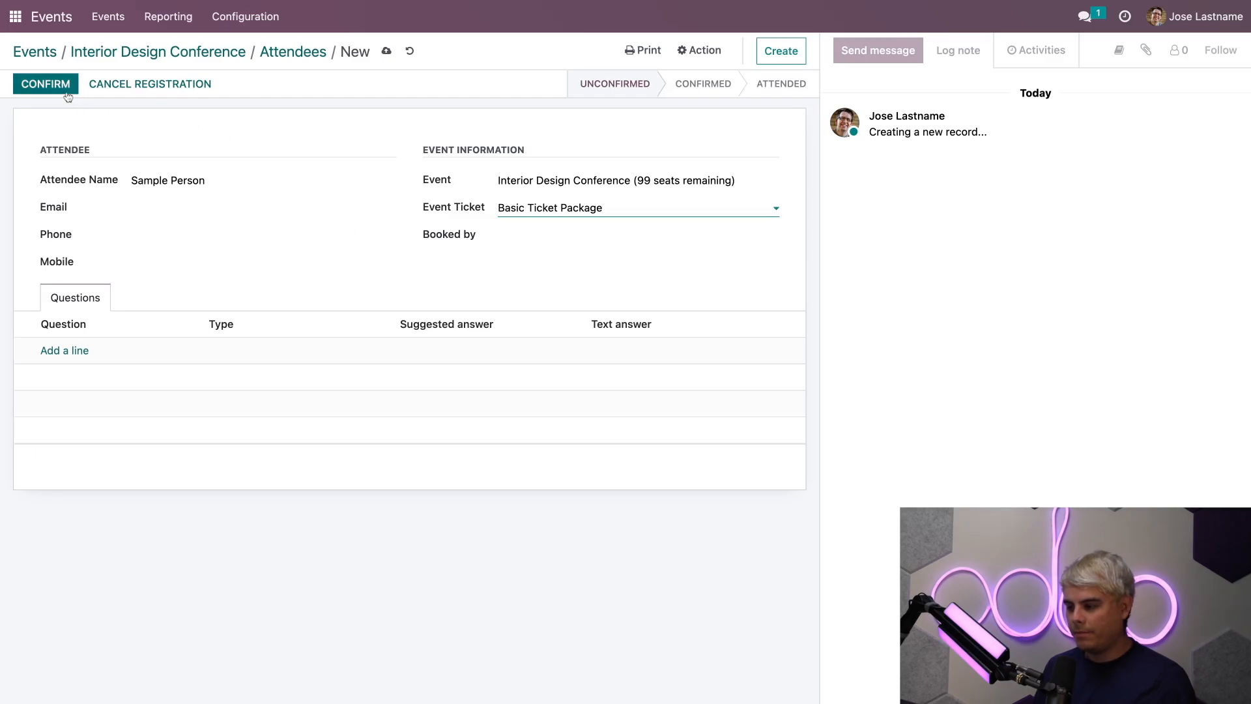
click(45, 83)
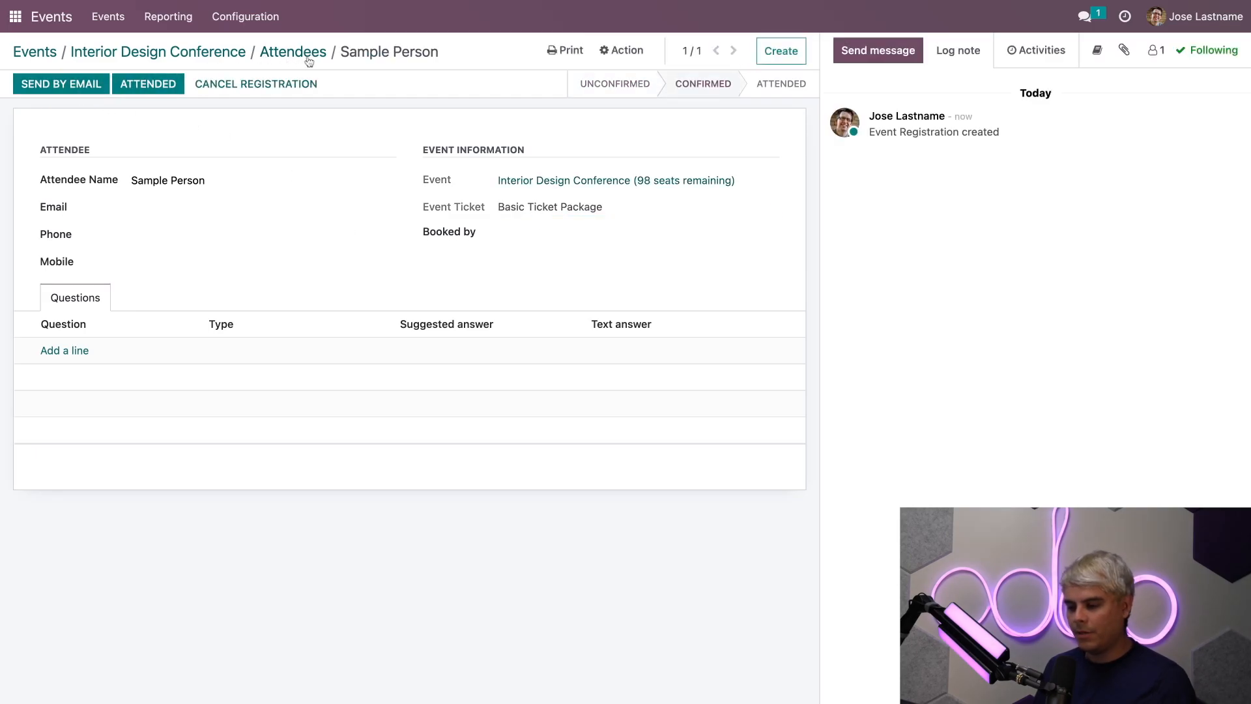
click(293, 51)
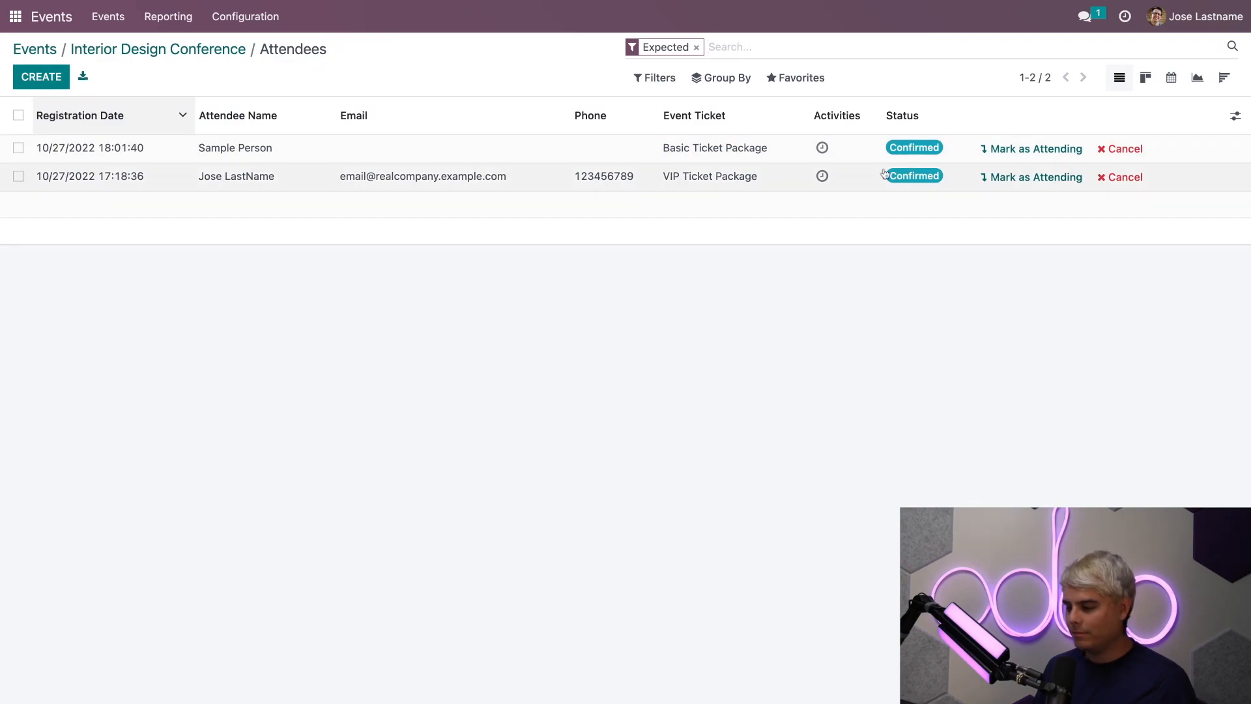
mouse_move(611, 281)
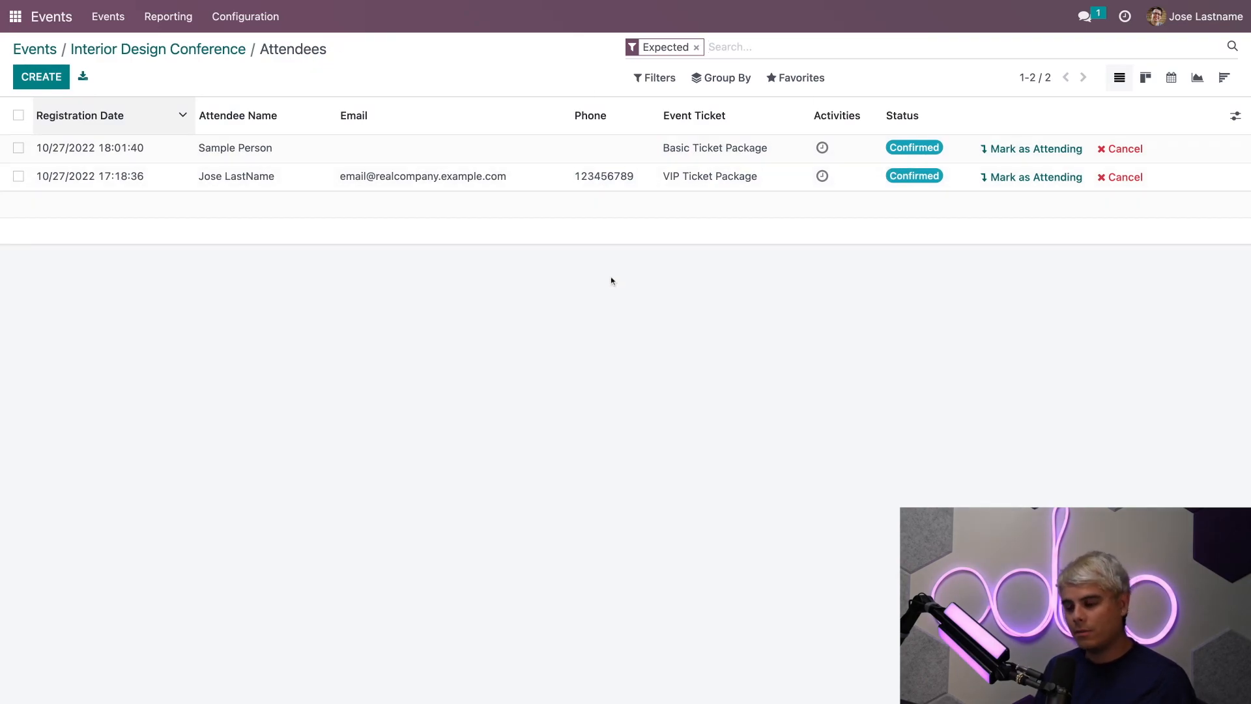
Register attendee 'Sample Person' with a VIP Ticket Package
click(41, 77)
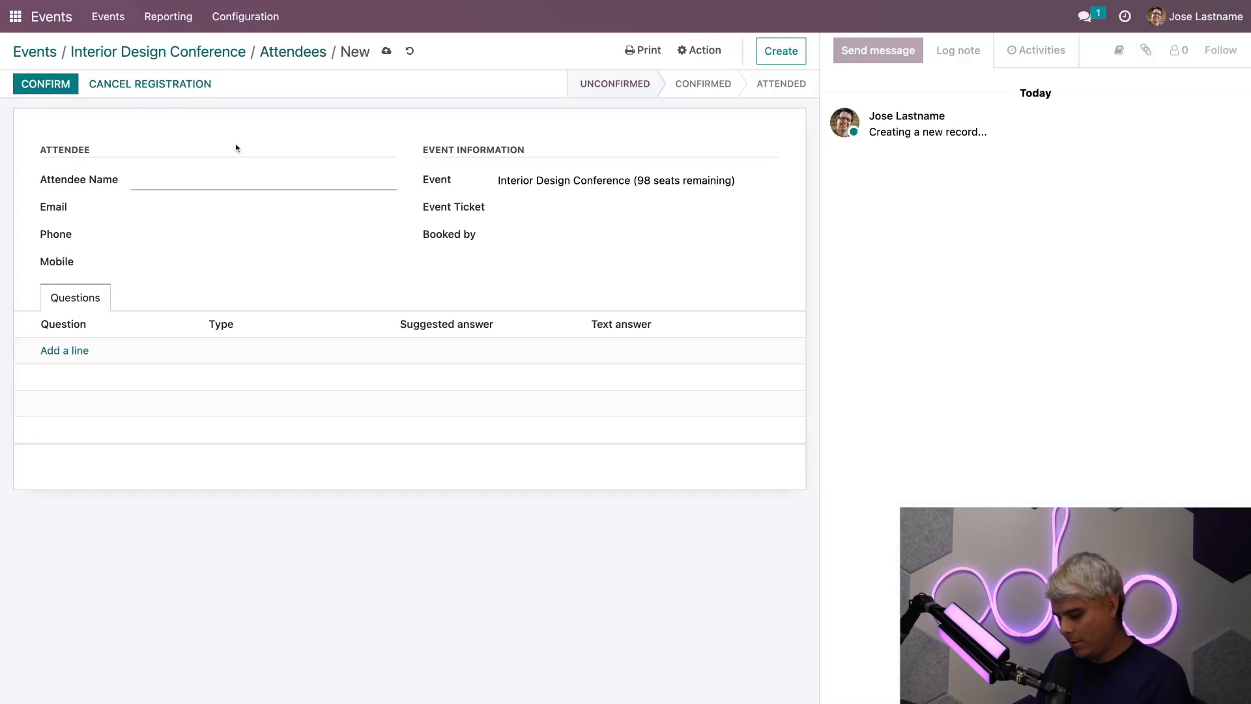
text(Sample Person)
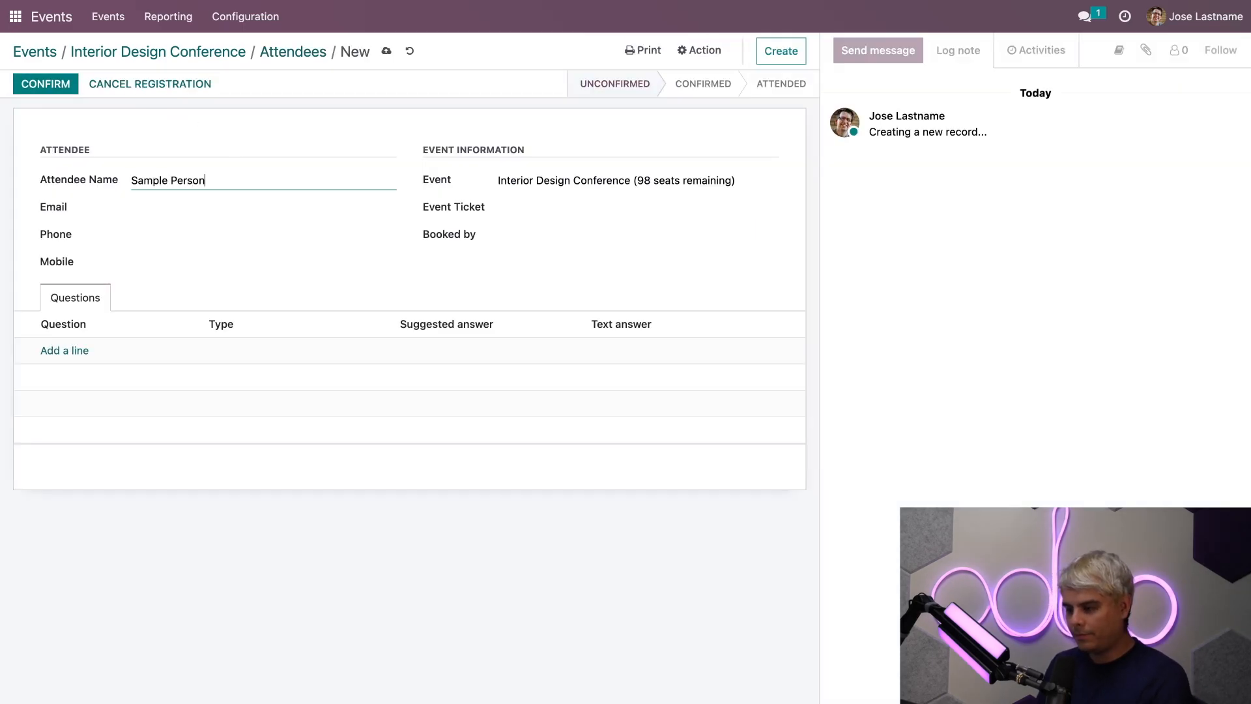
click(637, 207)
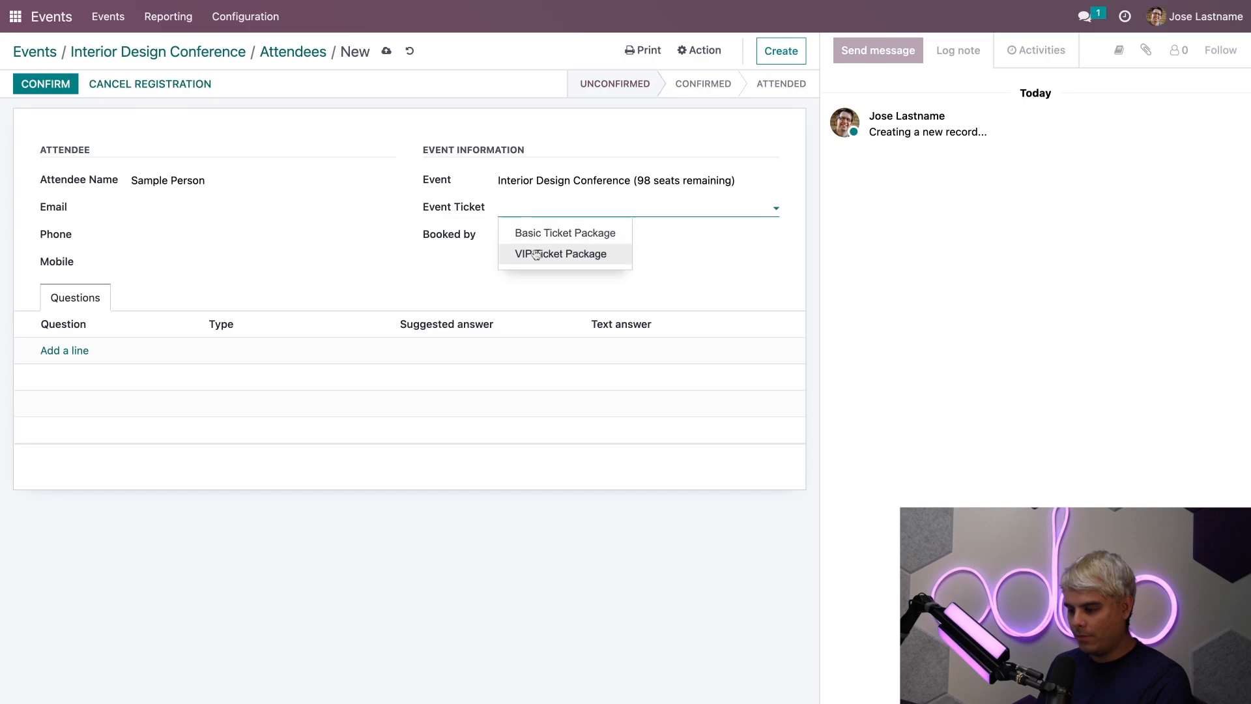
click(561, 254)
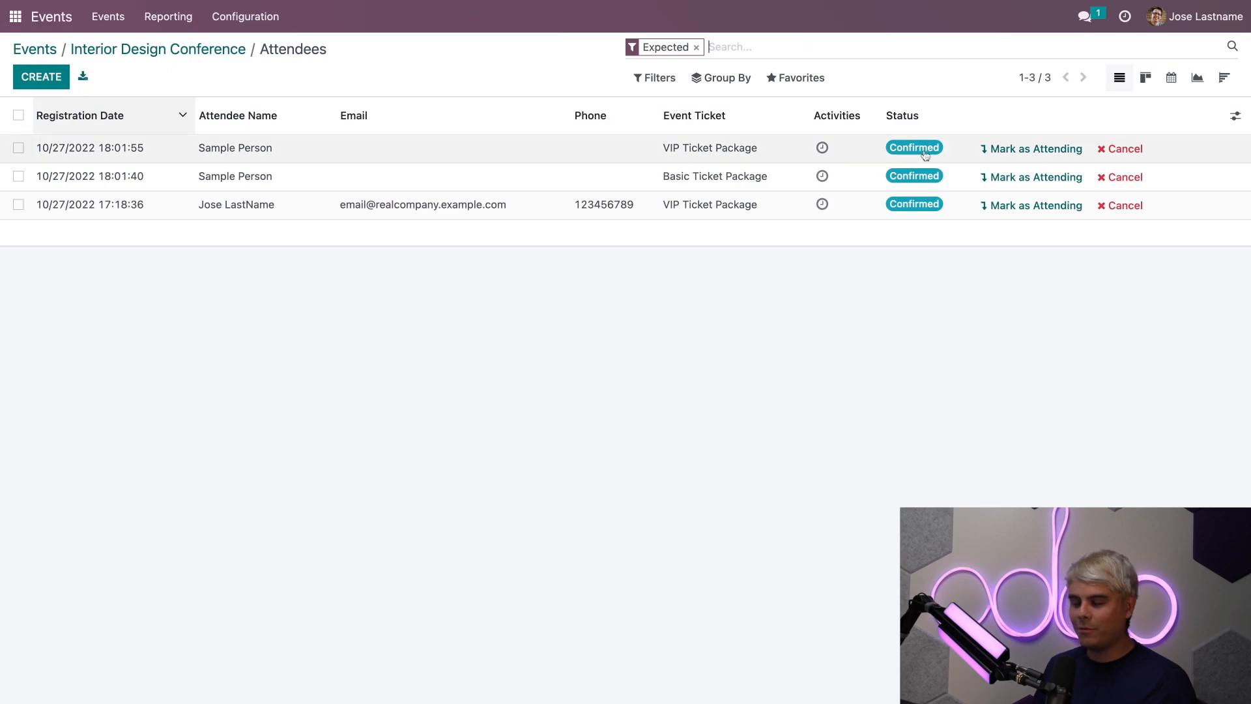
mouse_move(913, 176)
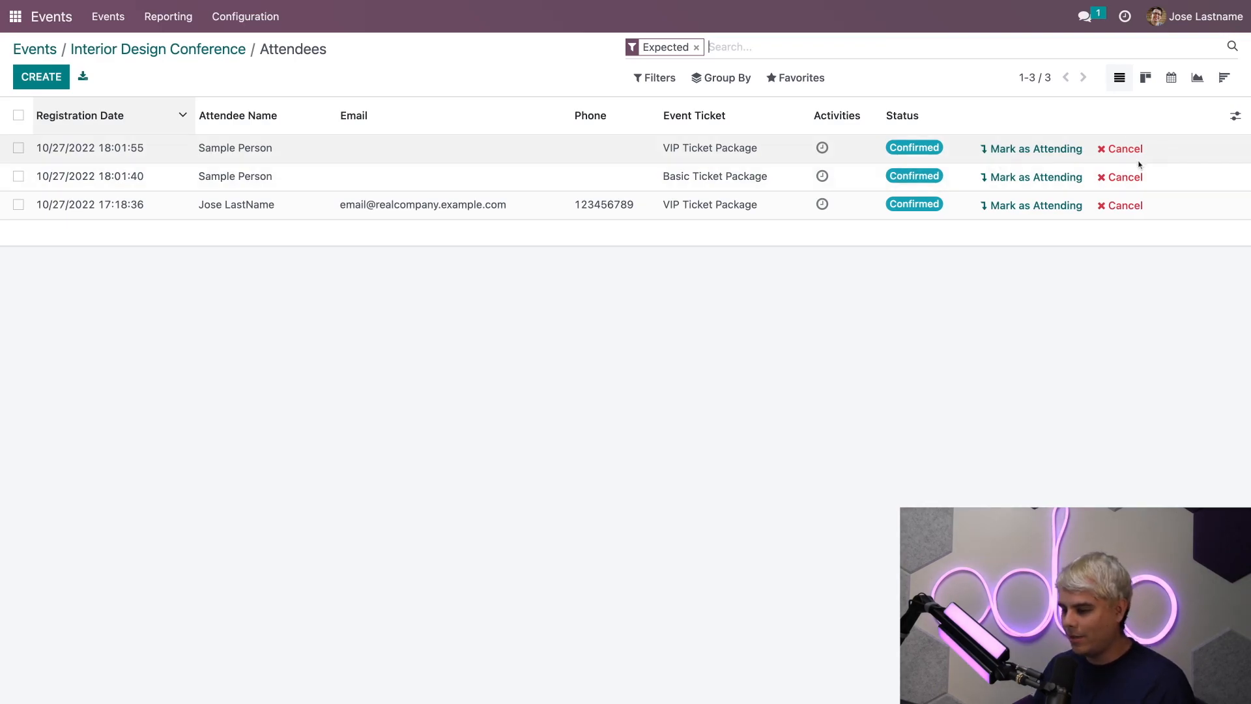
Cancel the Basic Ticket Package registration and drop the Expected filter to list all attendees
click(1124, 177)
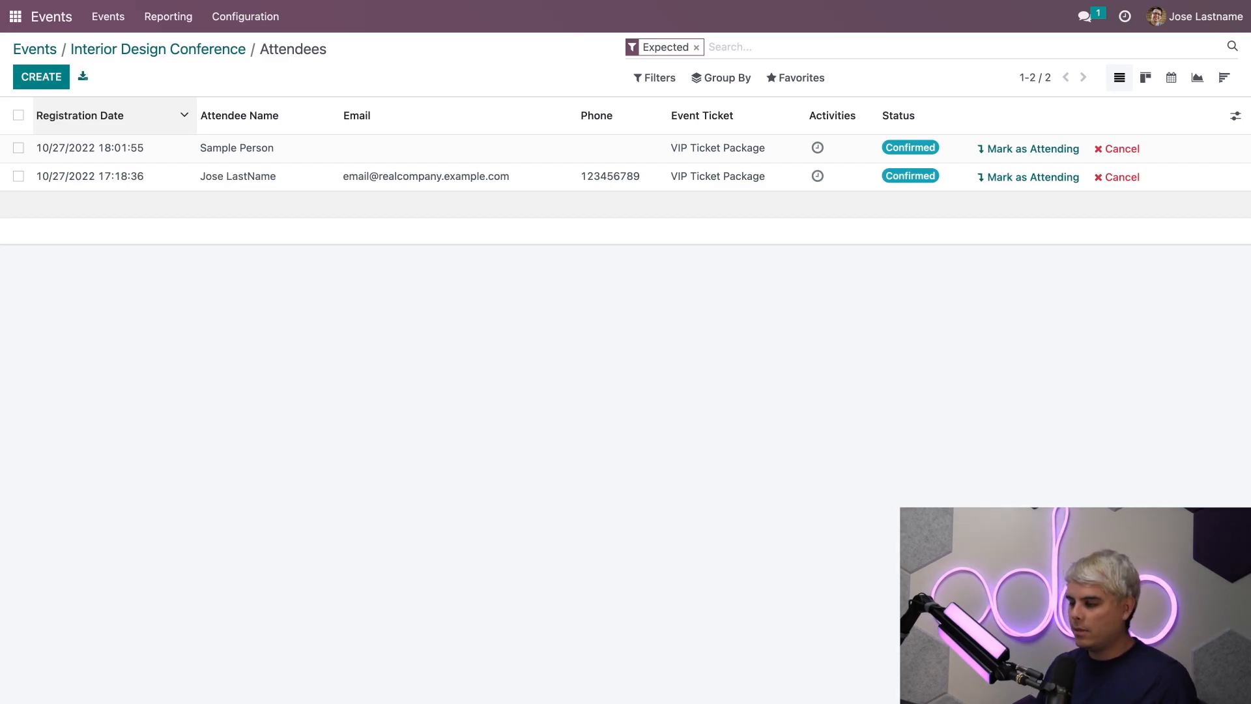
click(695, 47)
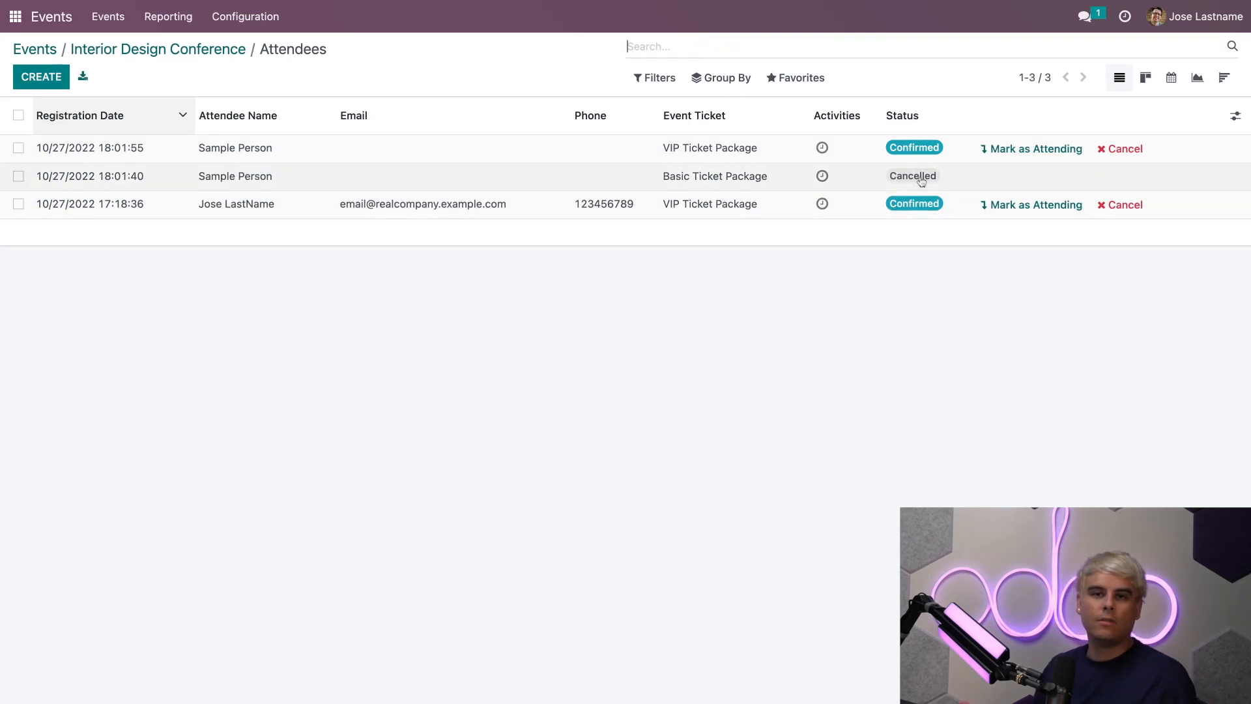
mouse_move(915, 203)
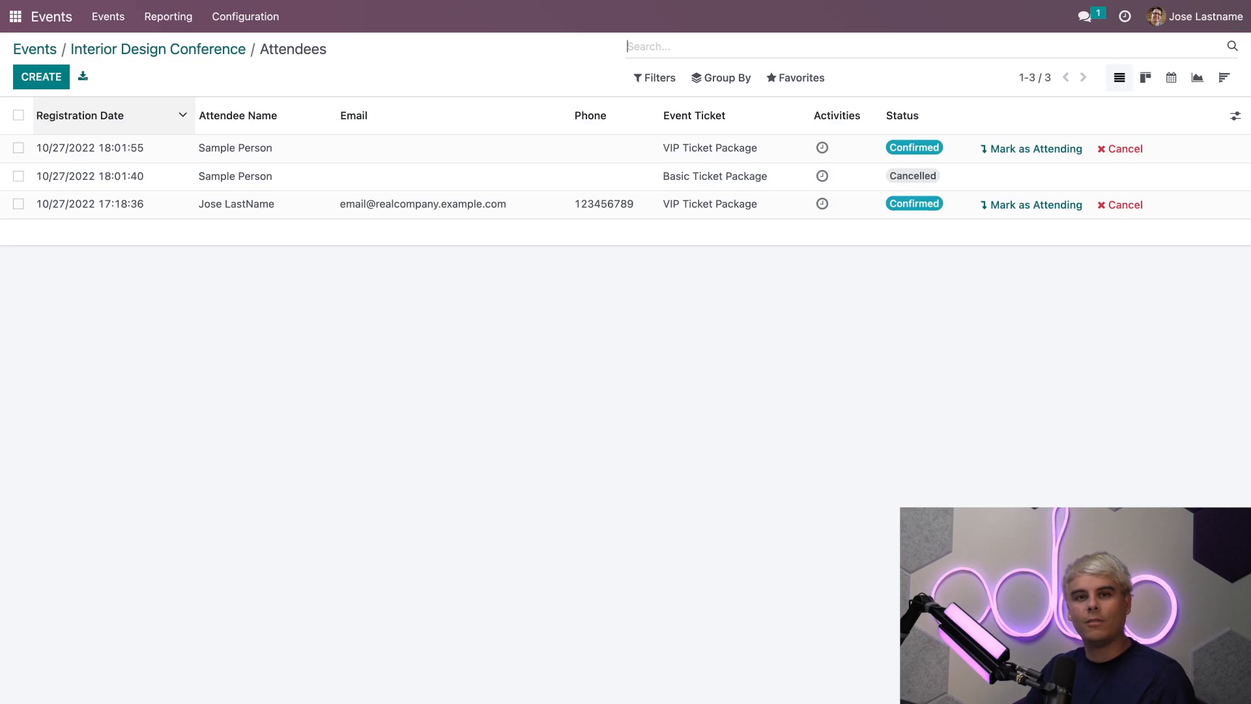
mouse_move(168, 16)
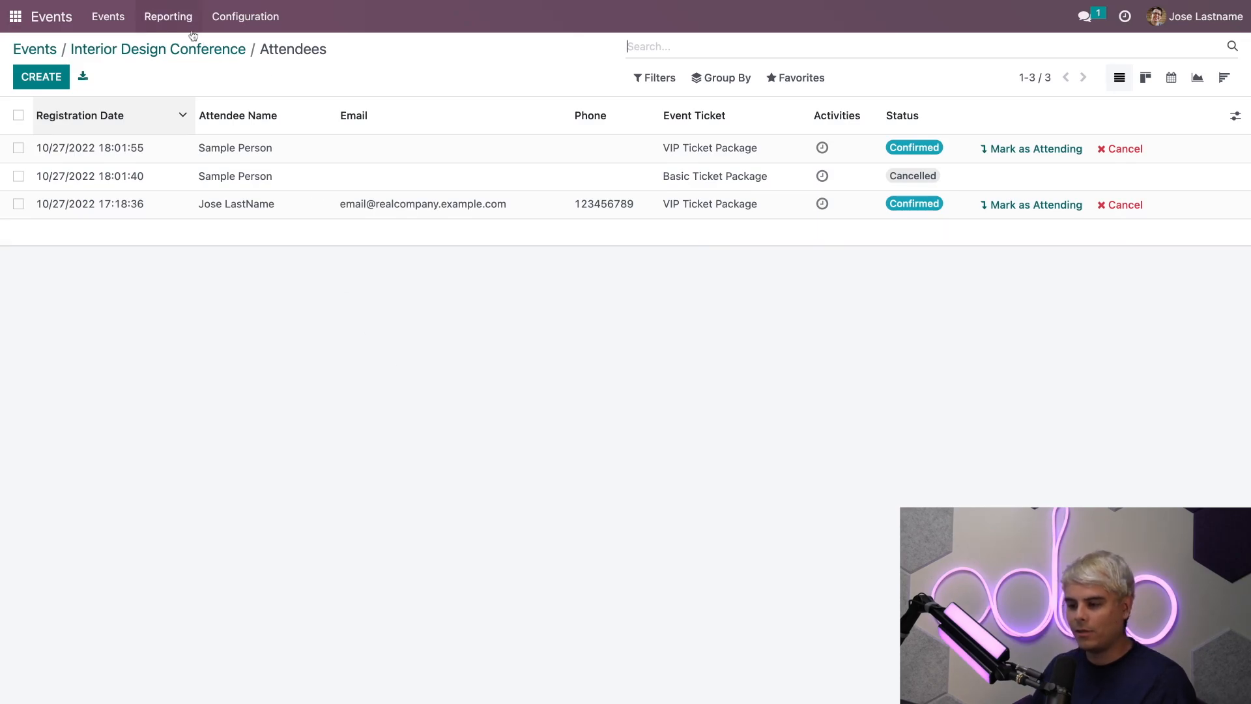
Bring up the Attendees report from the Reporting menu
click(168, 16)
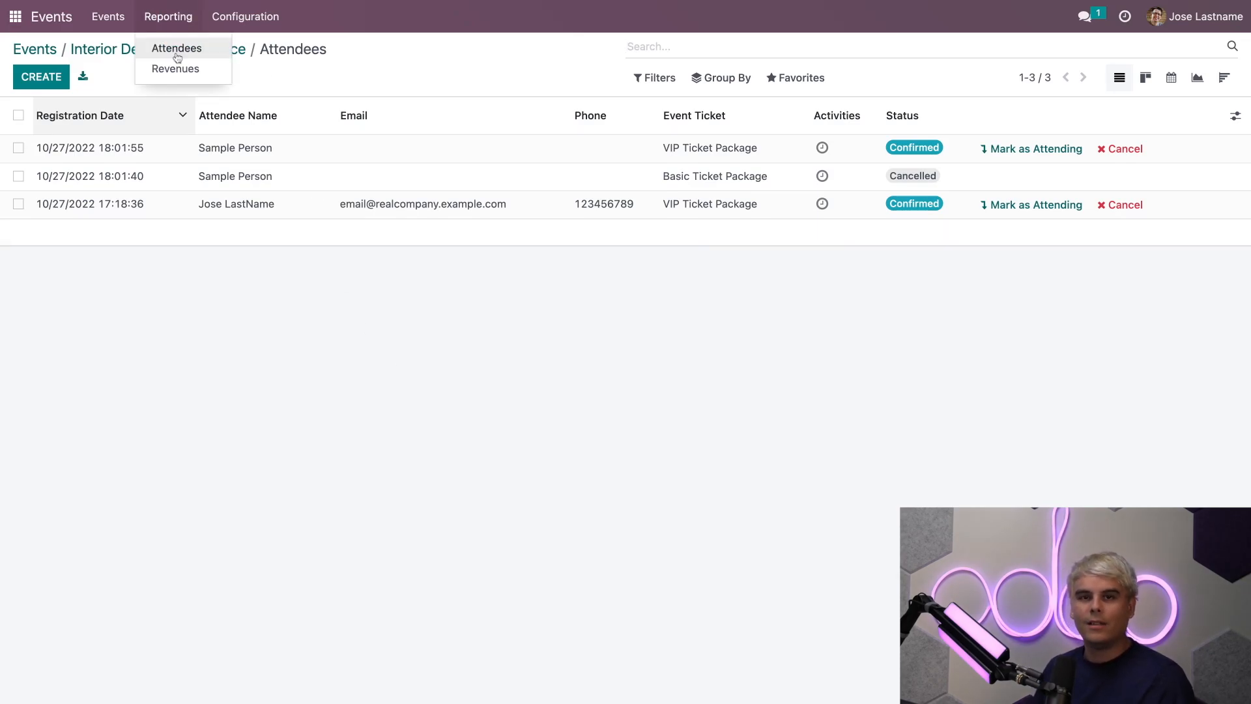
click(176, 49)
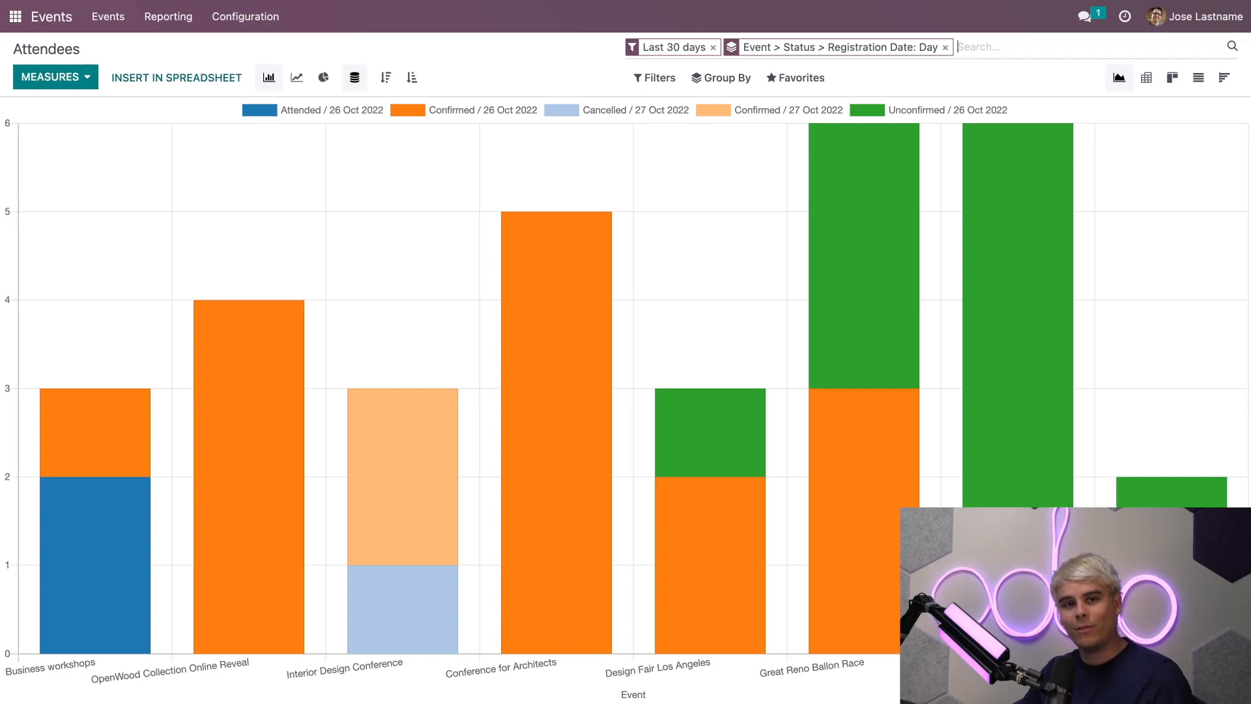
mouse_move(457, 180)
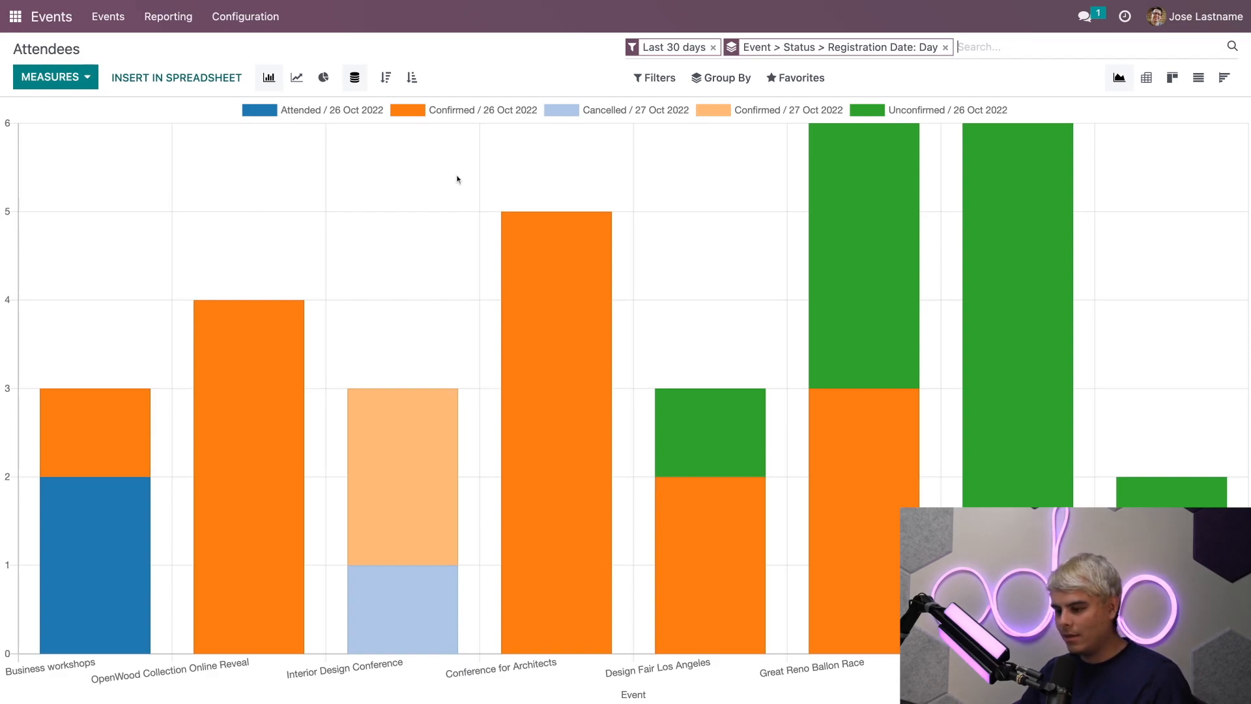
Tour line and pie charts, return to bar chart, and filter to Confirmed registrations
click(297, 77)
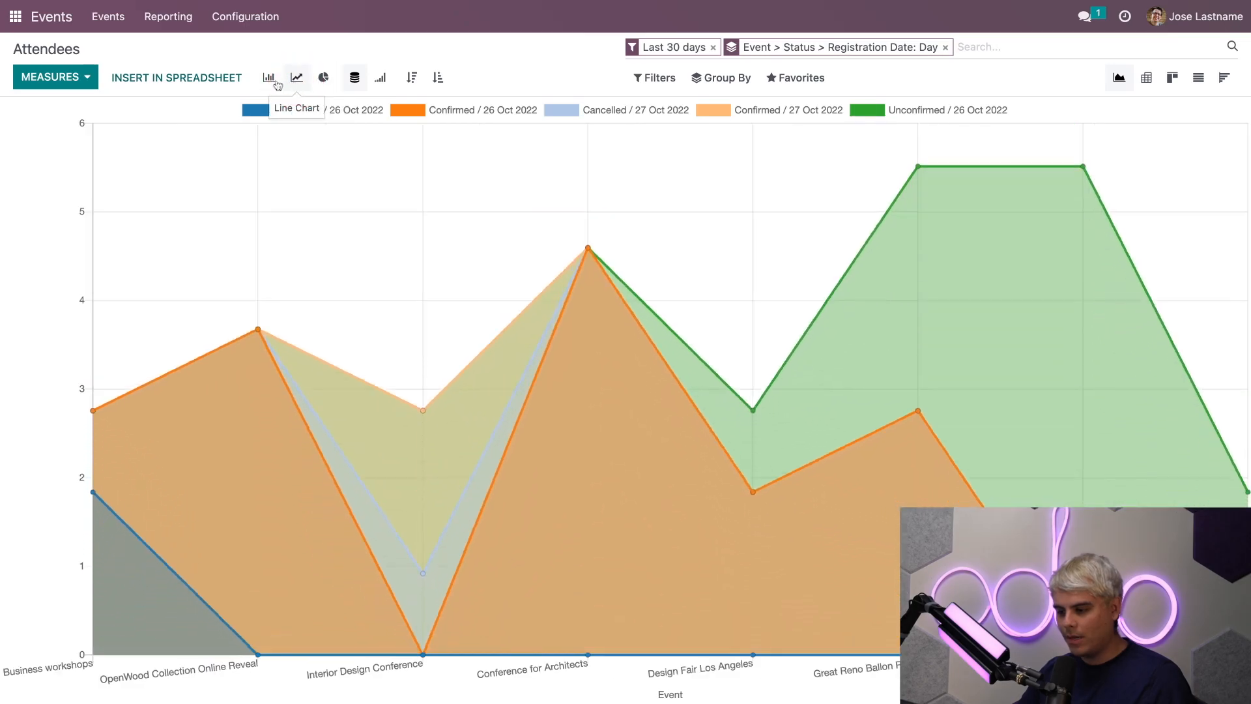
click(323, 77)
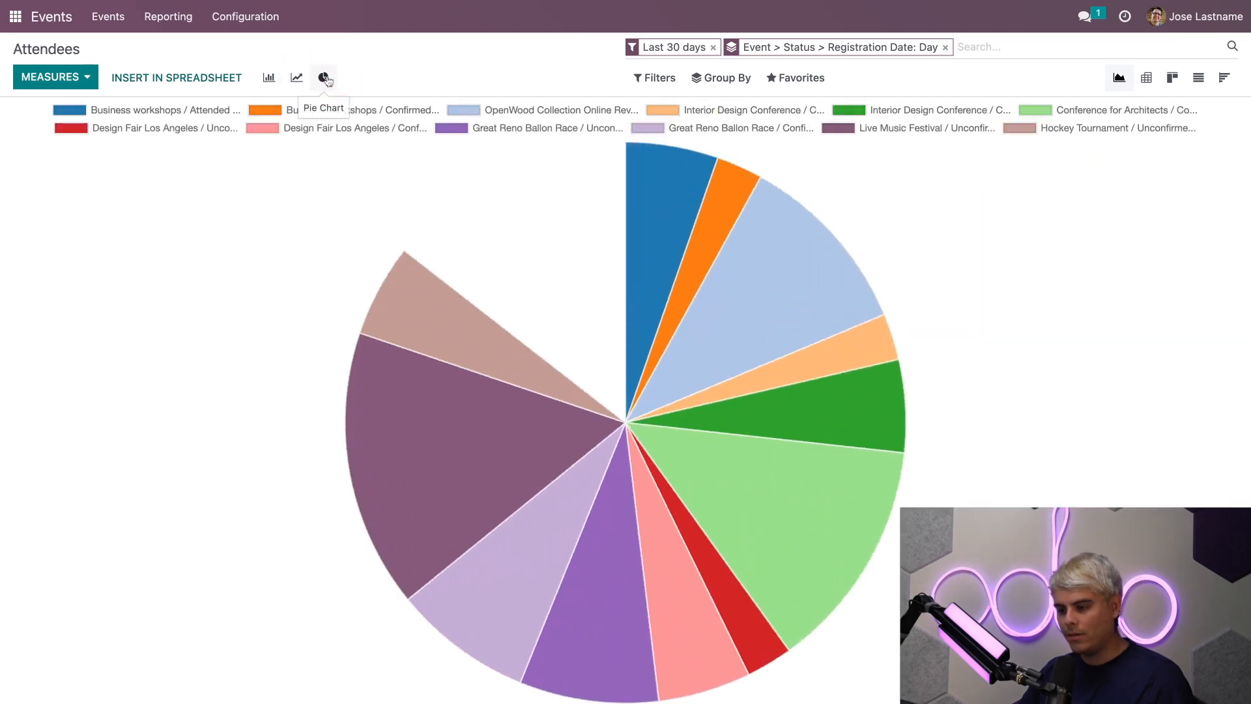
click(269, 77)
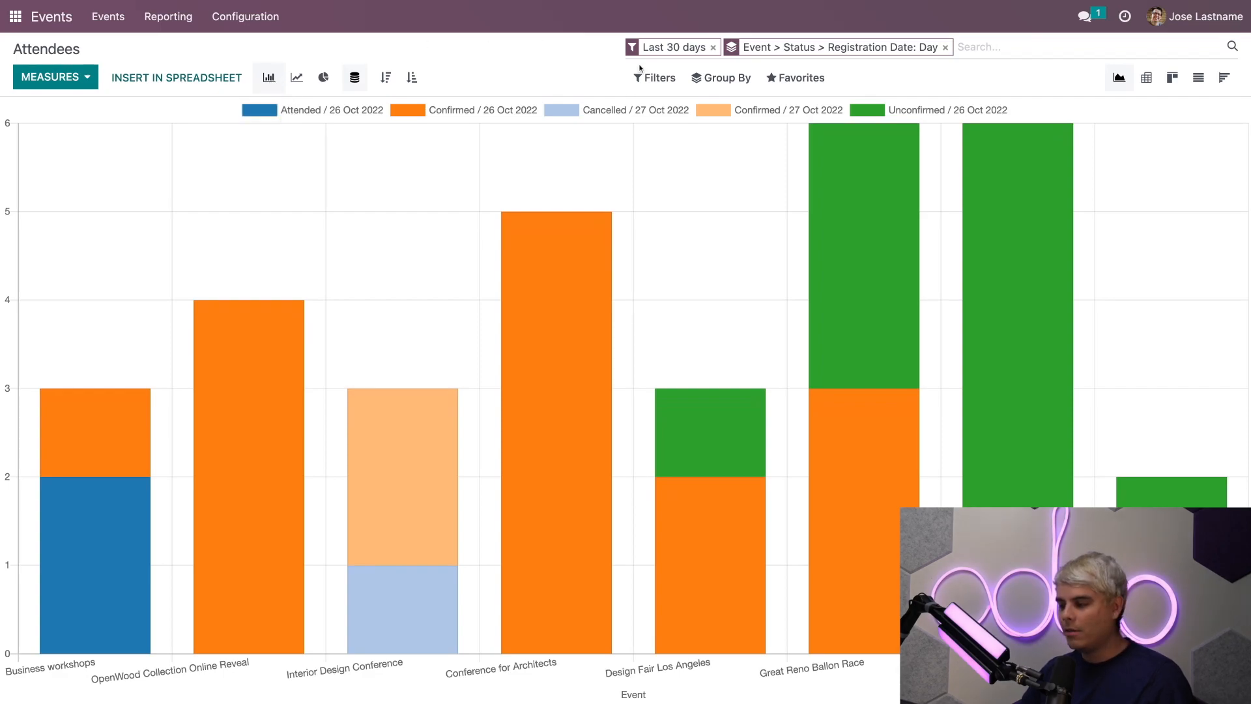
mouse_move(745, 133)
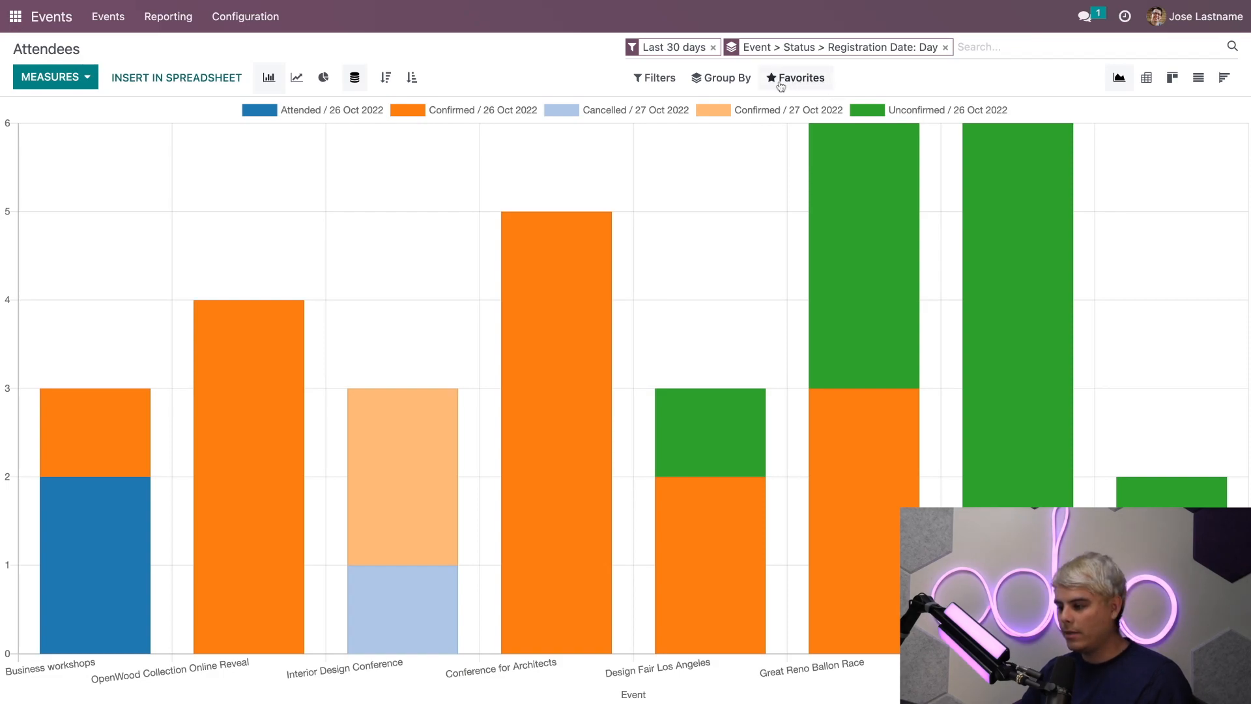
click(653, 77)
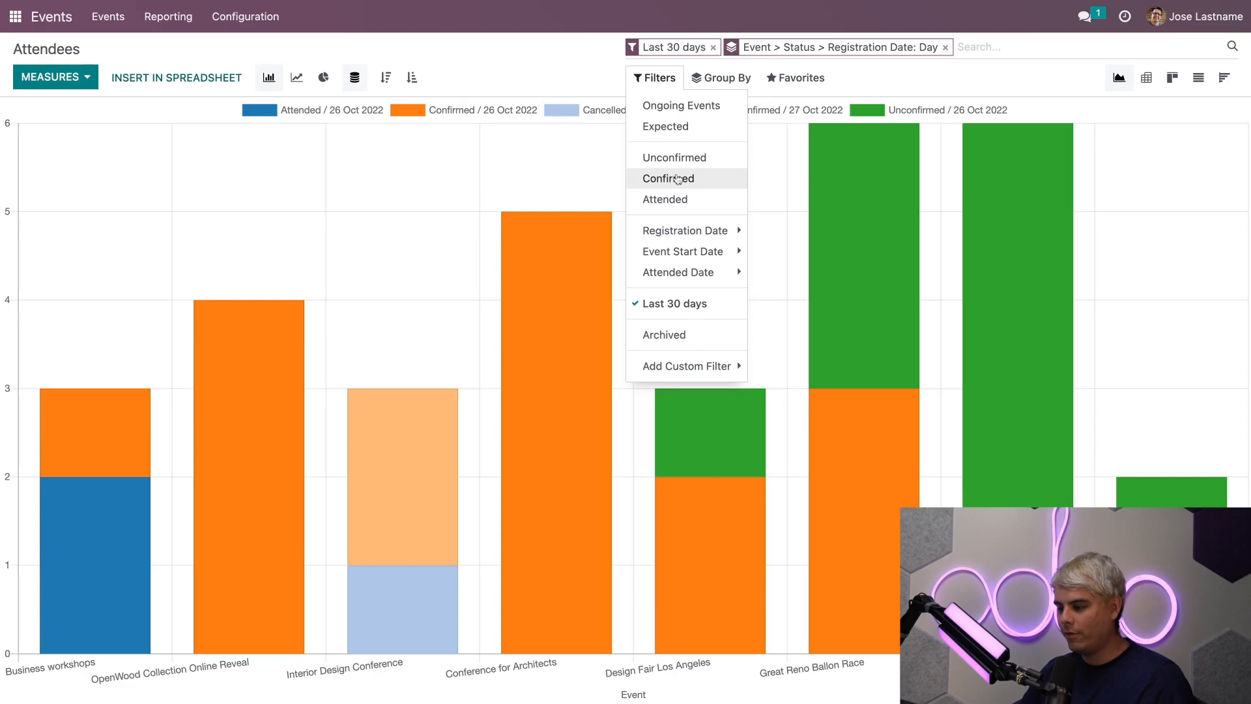
click(667, 179)
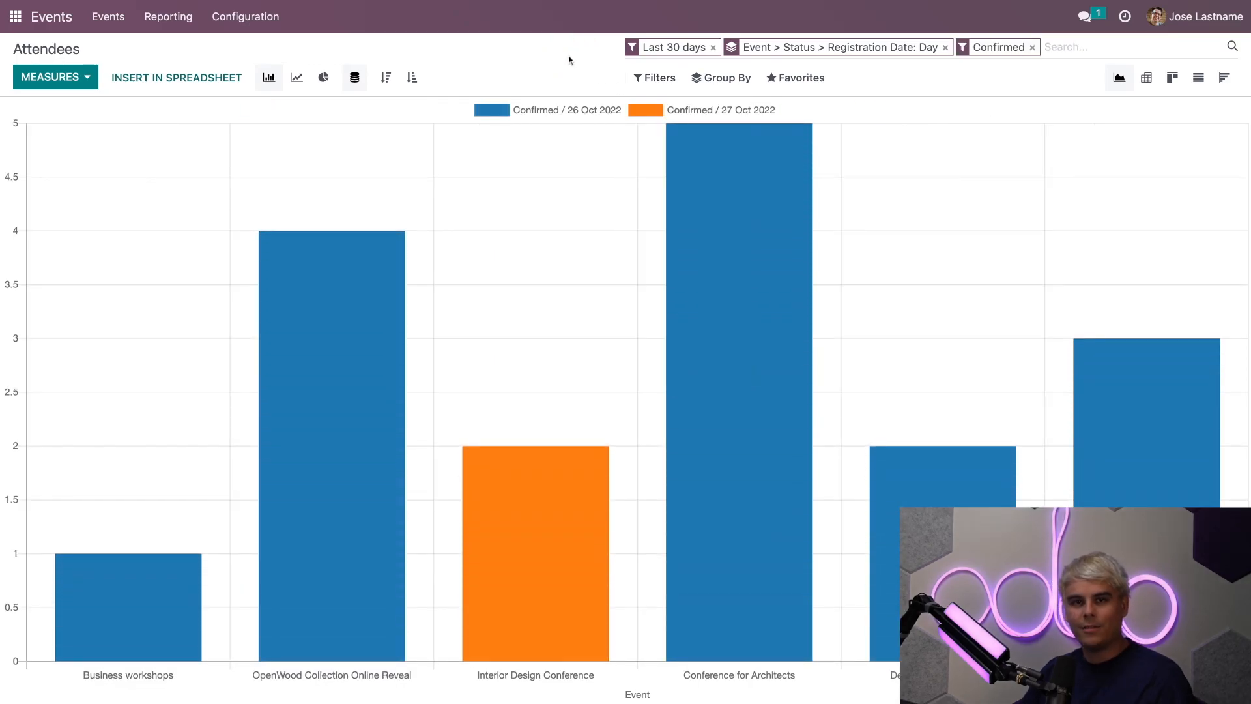